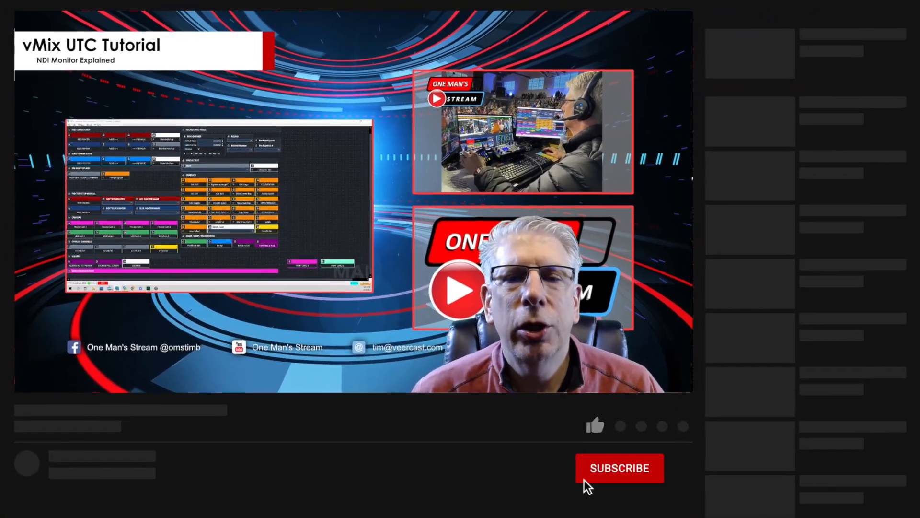
Play through the channel intro card and its Subscribe prompt until vMix appears
click(594, 426)
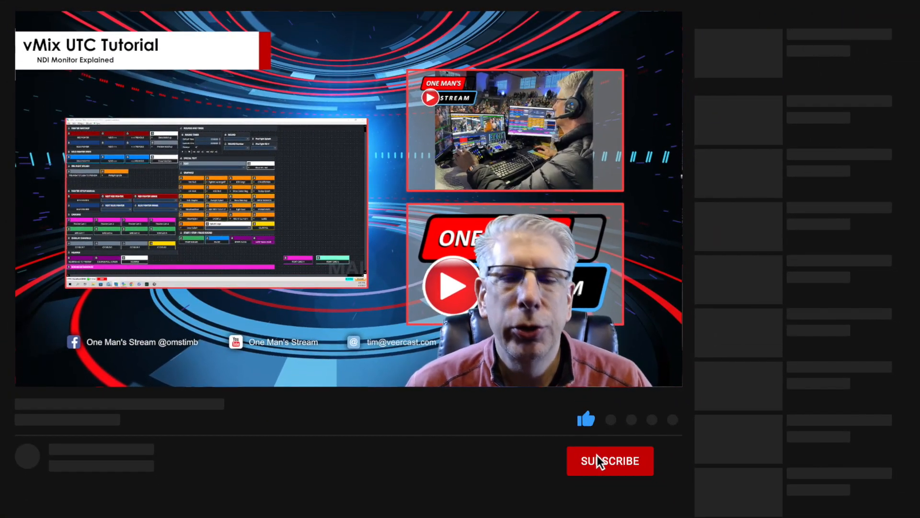
click(610, 462)
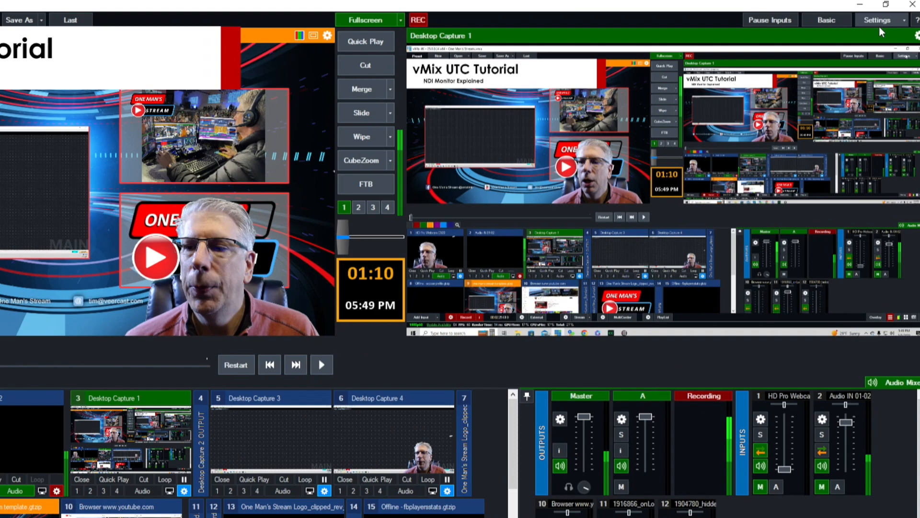
Show the Web Controller settings page with the site address and port 8088
click(875, 16)
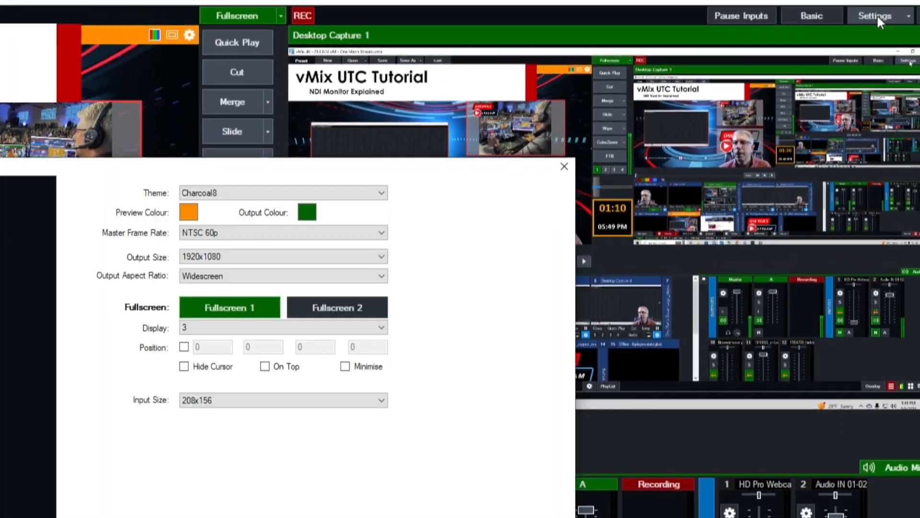
click(875, 16)
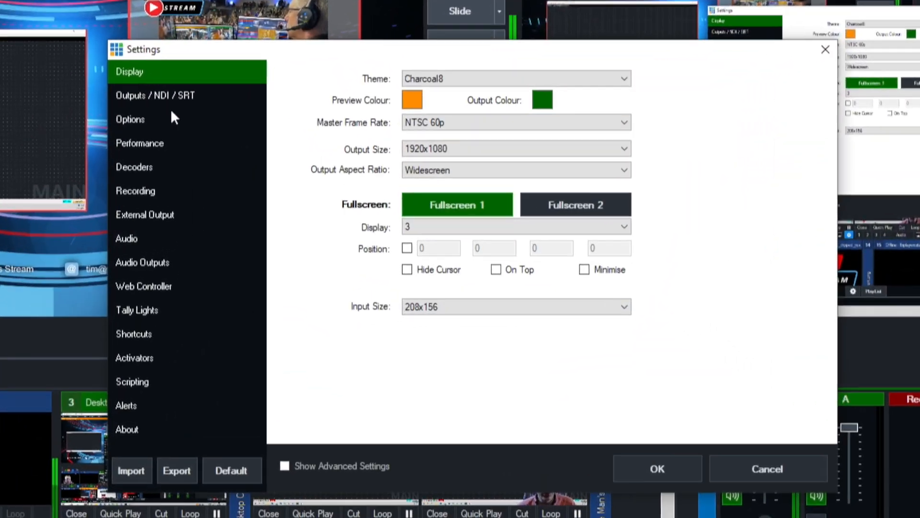
click(143, 285)
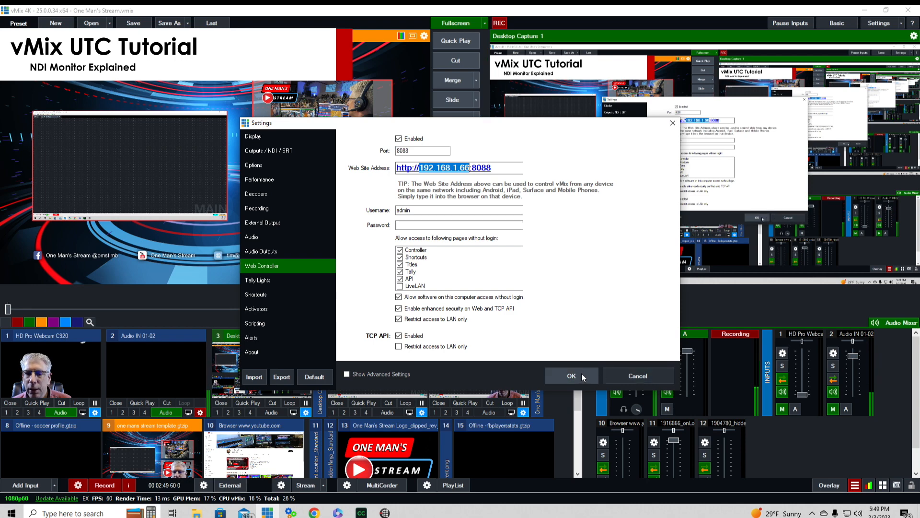
click(570, 376)
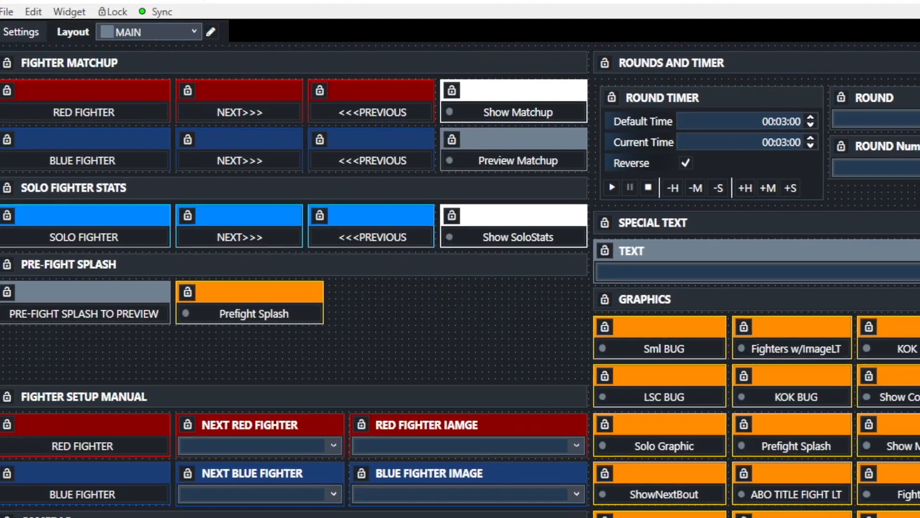
Add an NDI Monitor external data widget to the MAIN layout via the Widget menu
click(69, 11)
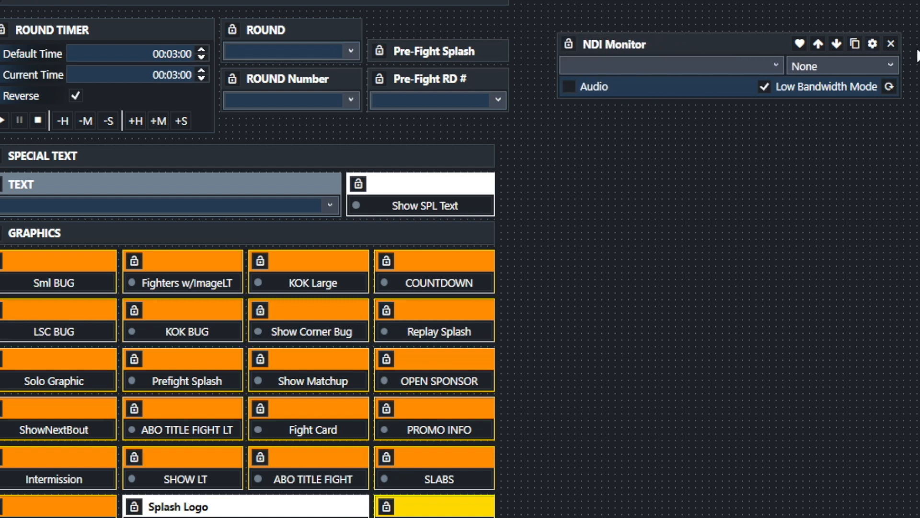
mouse_move(874, 43)
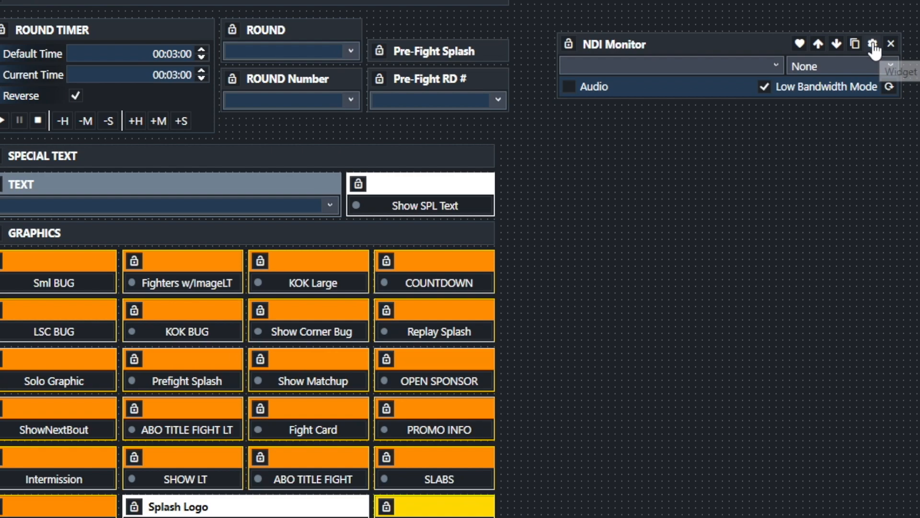
Browse the NDI Monitor widget's File Path for vMixUTCNDIMonitorDataProvider.dll
click(872, 43)
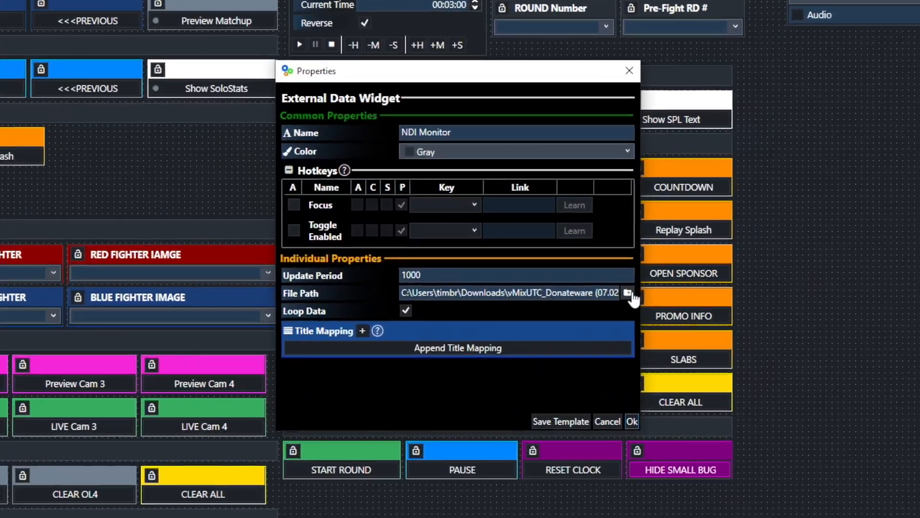
click(627, 292)
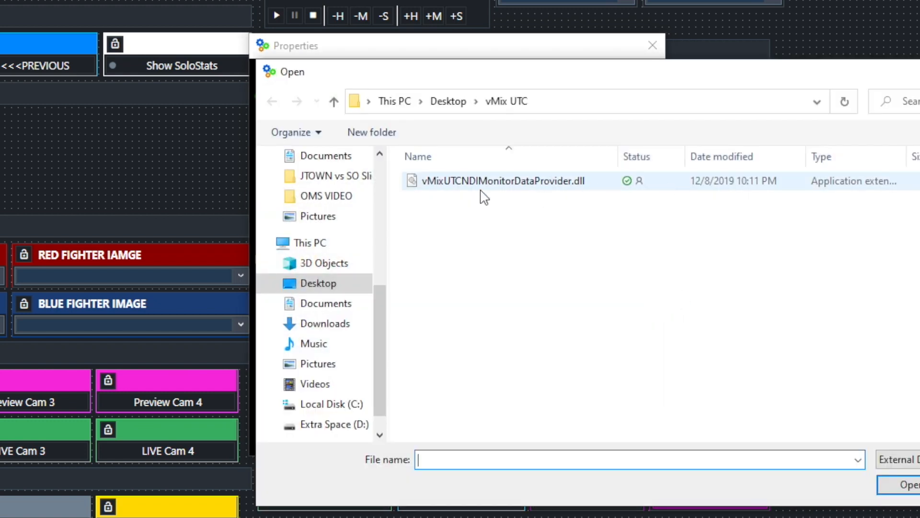
mouse_move(348, 195)
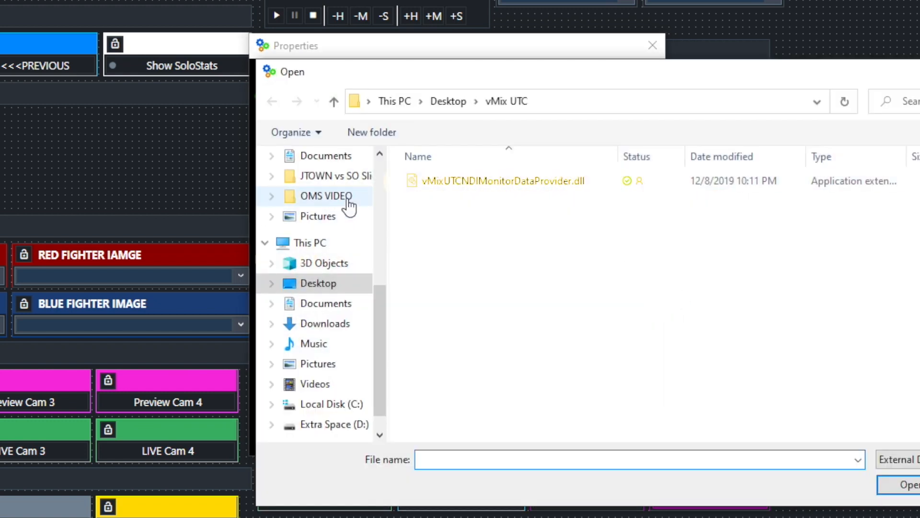
mouse_move(582, 203)
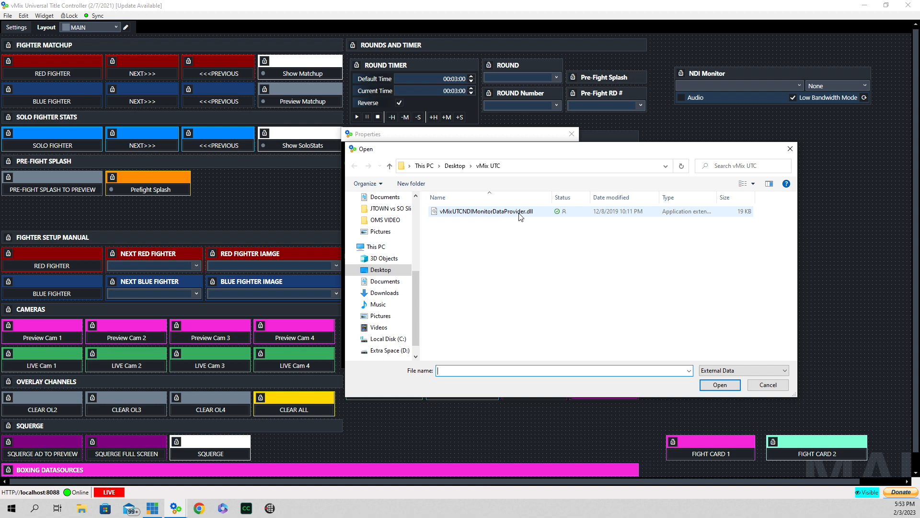
mouse_move(543, 218)
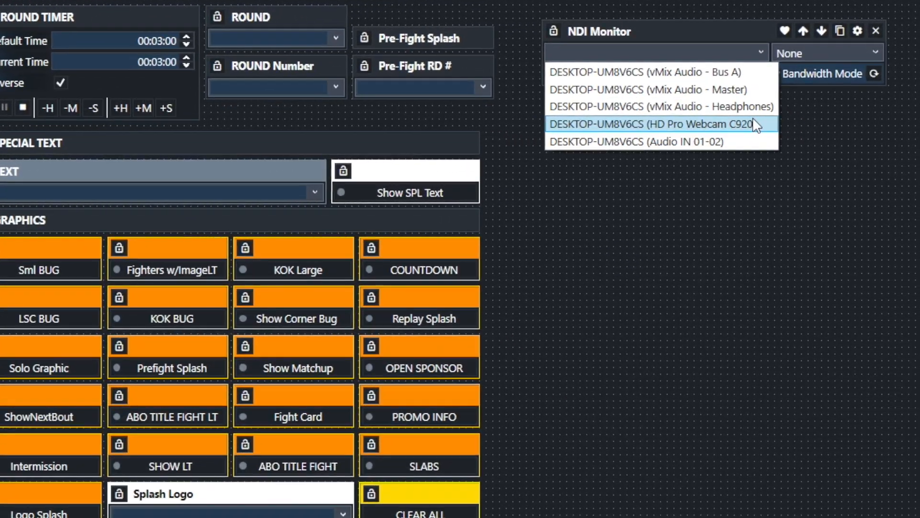
mouse_move(658, 67)
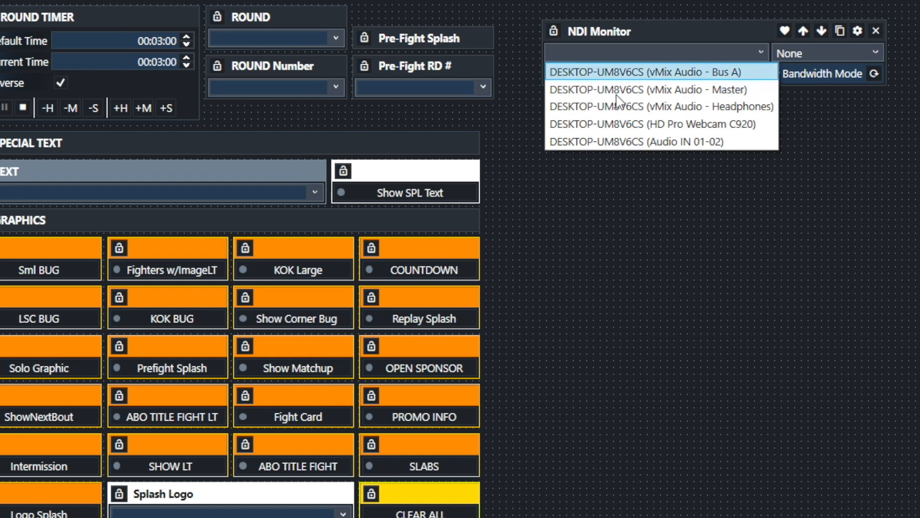
mouse_move(625, 106)
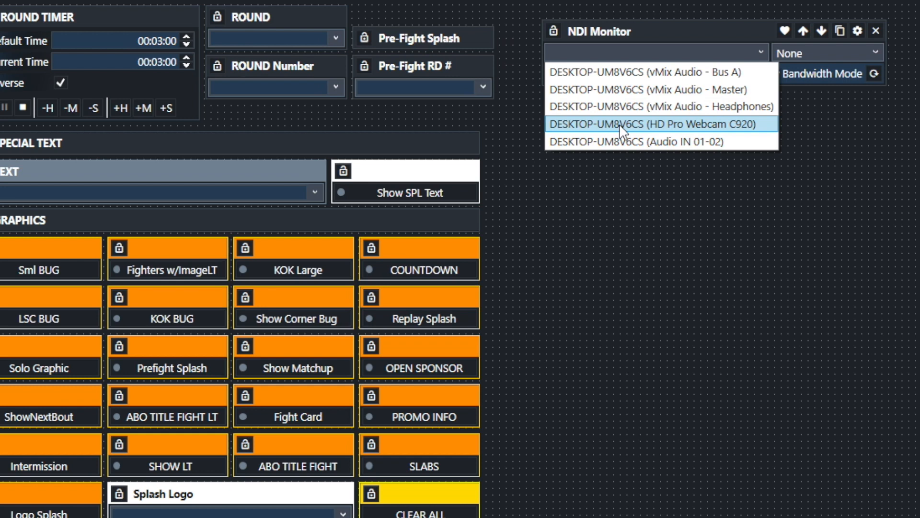
mouse_move(729, 130)
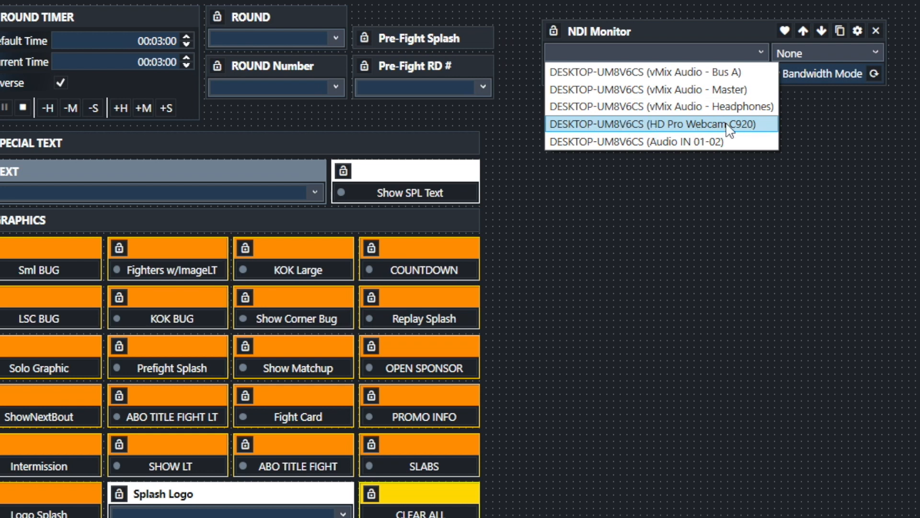
mouse_move(681, 135)
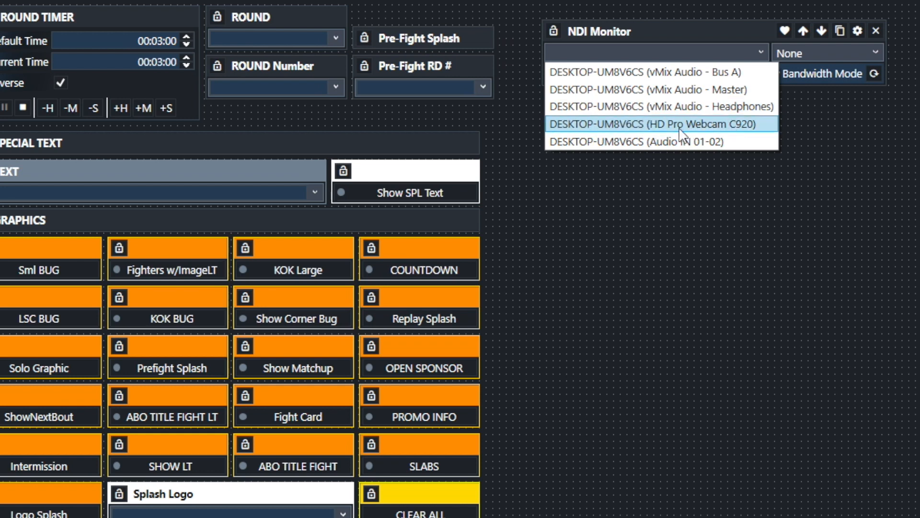
mouse_move(749, 129)
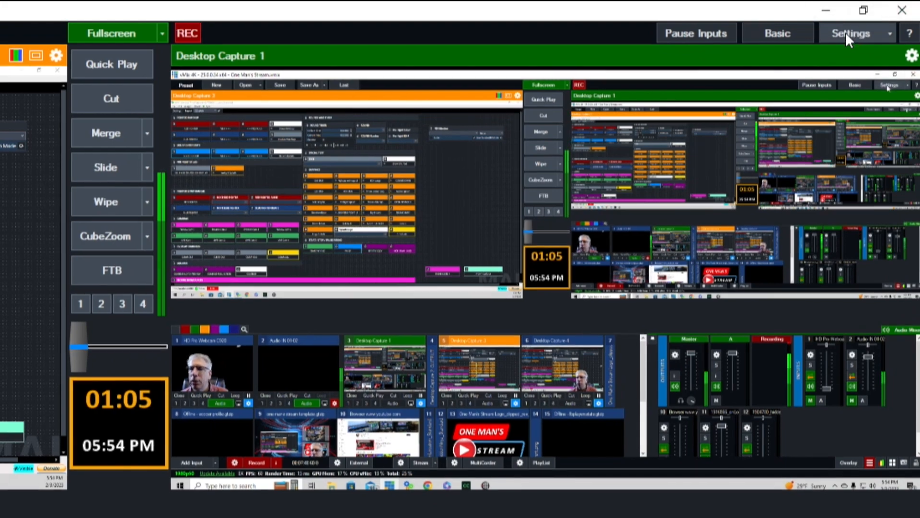
In Outputs / NDI / SRT settings, turn NDI on for Output 1 and Output 2
click(851, 33)
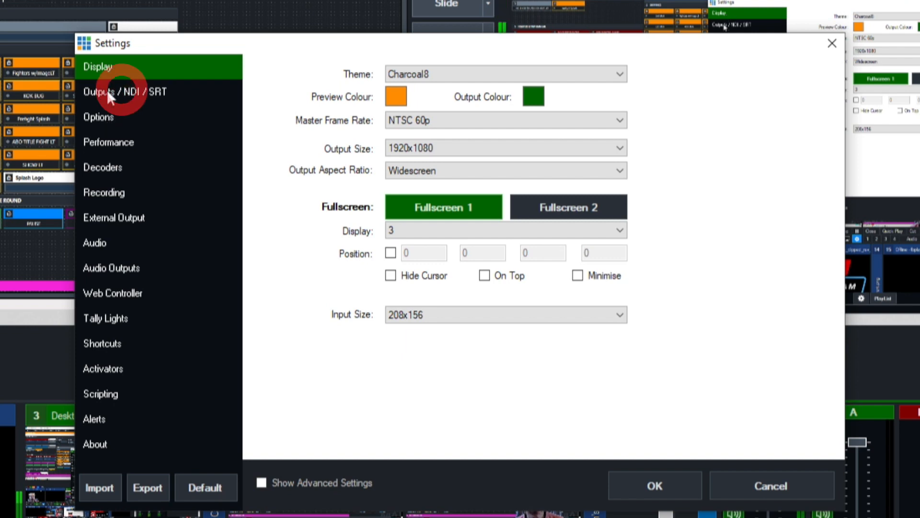
click(125, 92)
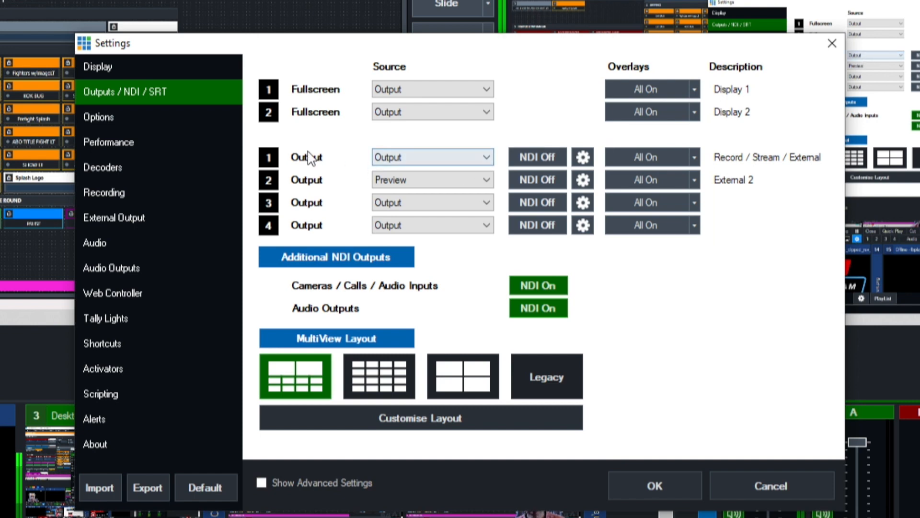
click(536, 156)
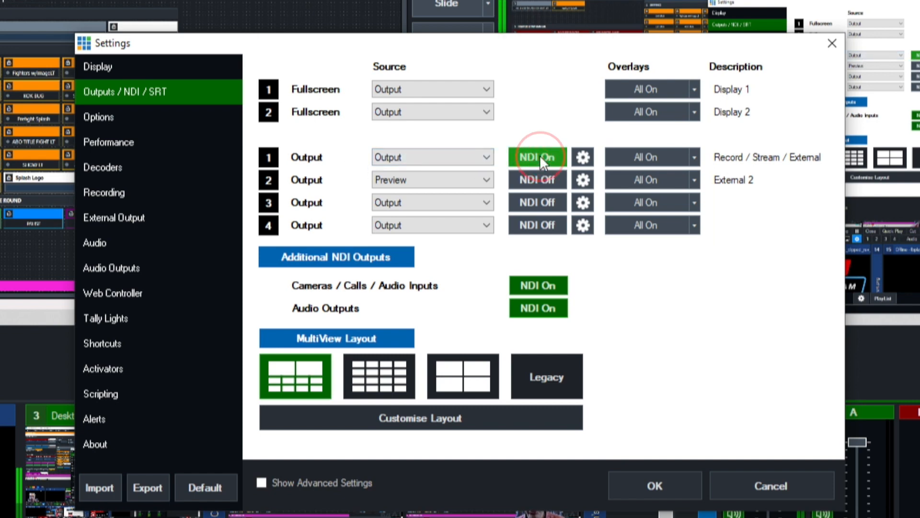
click(537, 179)
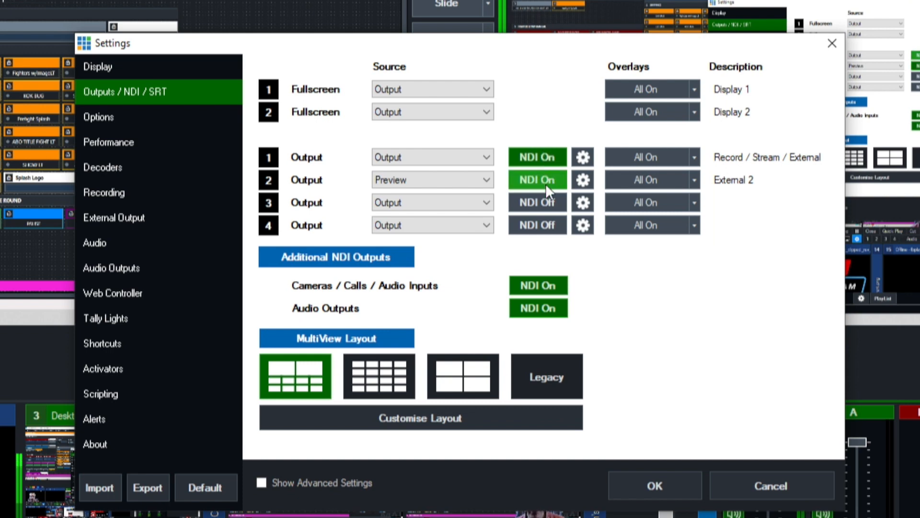
mouse_move(531, 179)
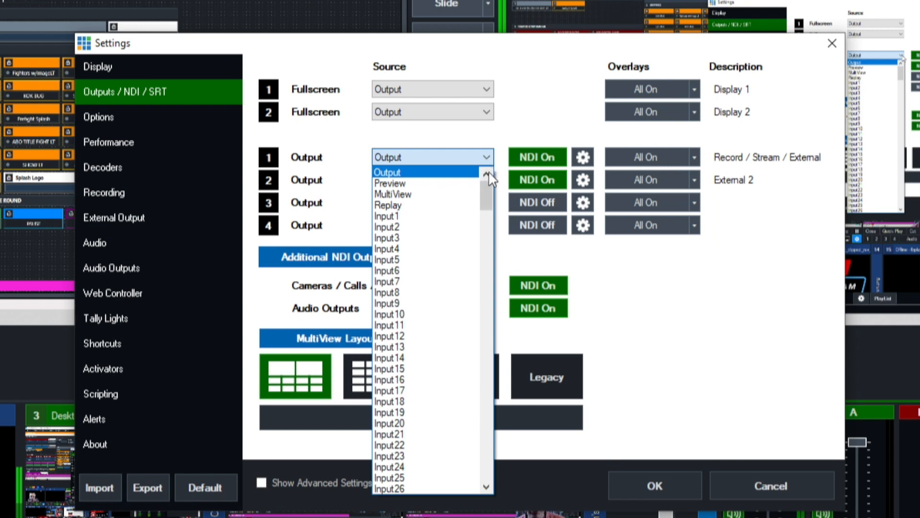
mouse_move(418, 183)
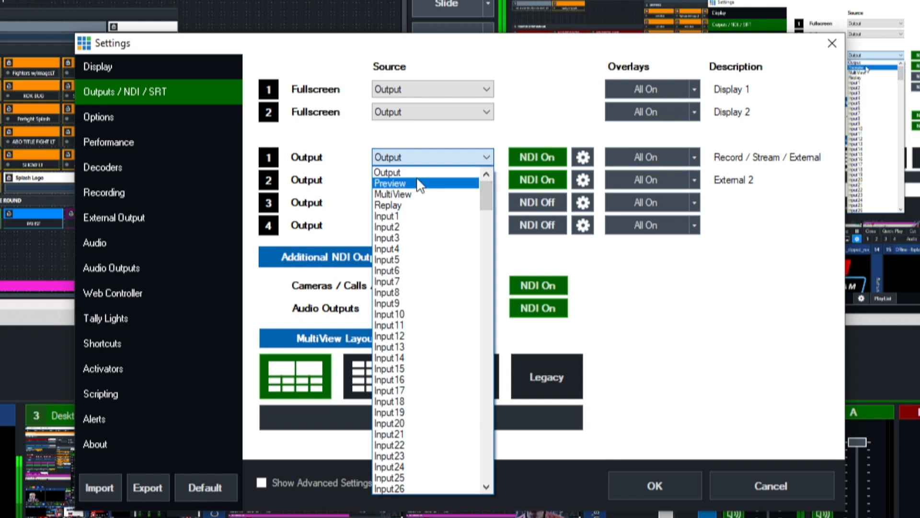
mouse_move(411, 171)
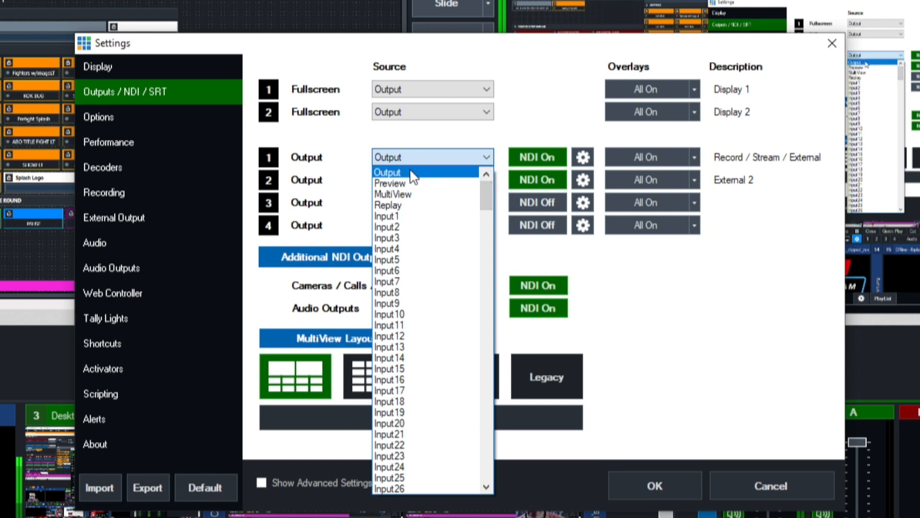
mouse_move(389, 183)
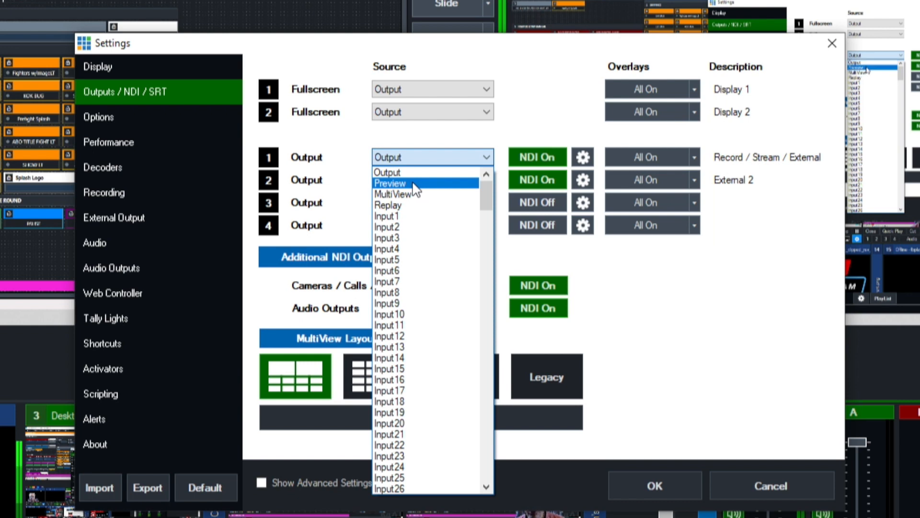
mouse_move(419, 195)
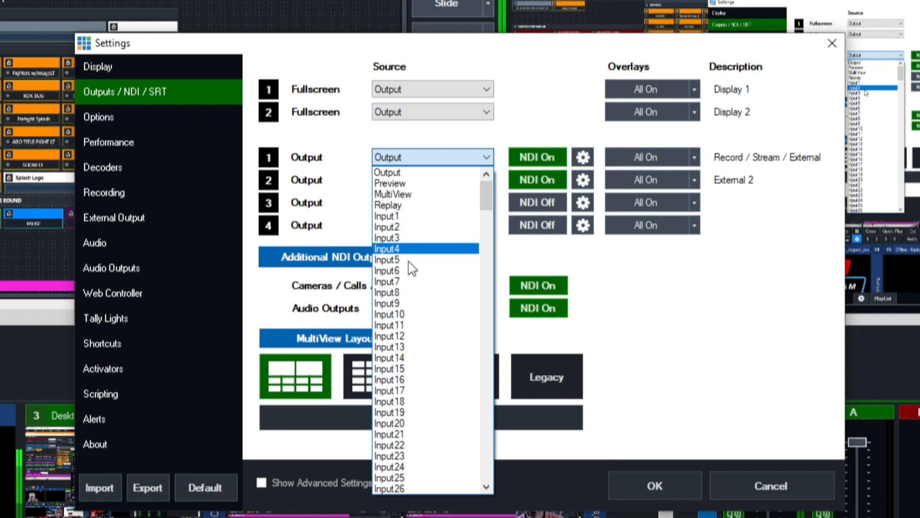
mouse_move(443, 183)
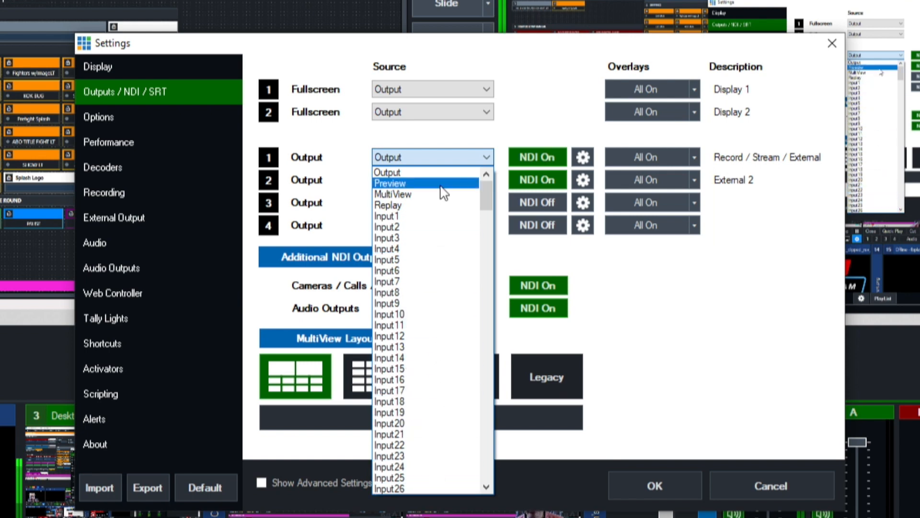
mouse_move(399, 187)
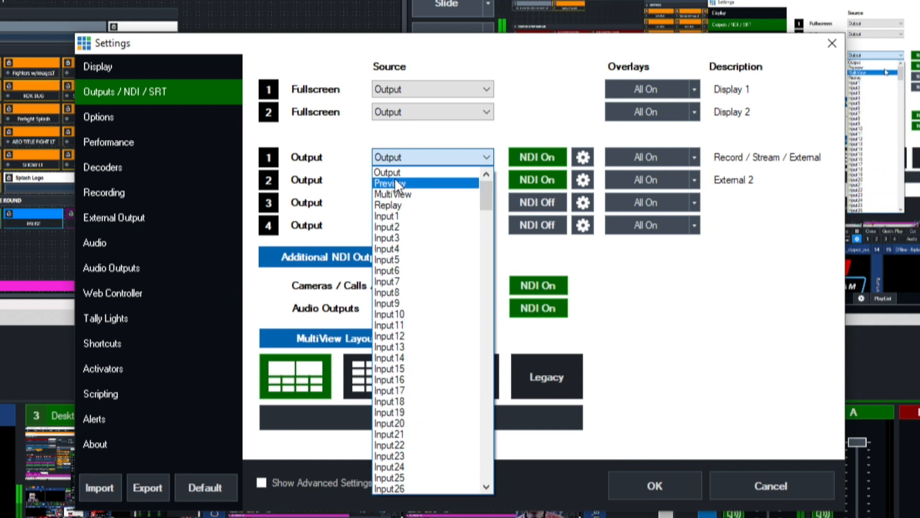
Set Output 2's source to Preview, leaving Output 1 on Output
click(388, 182)
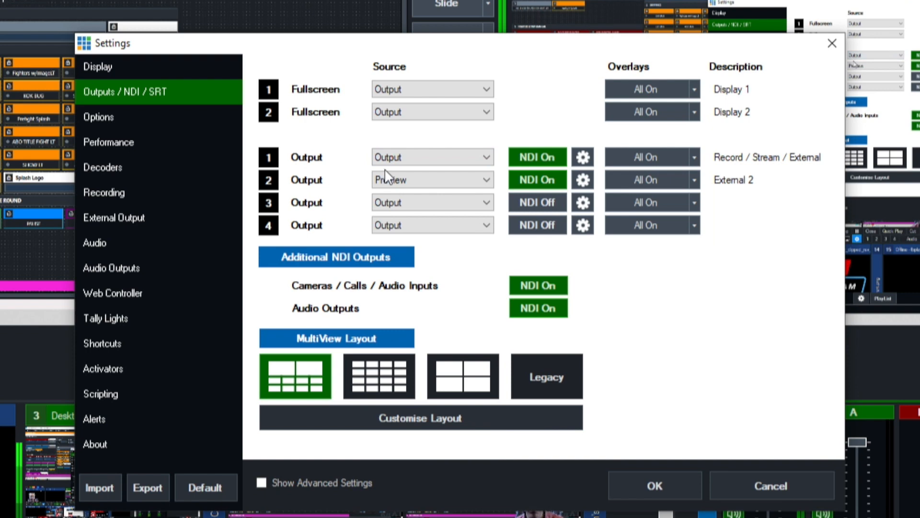
mouse_move(418, 183)
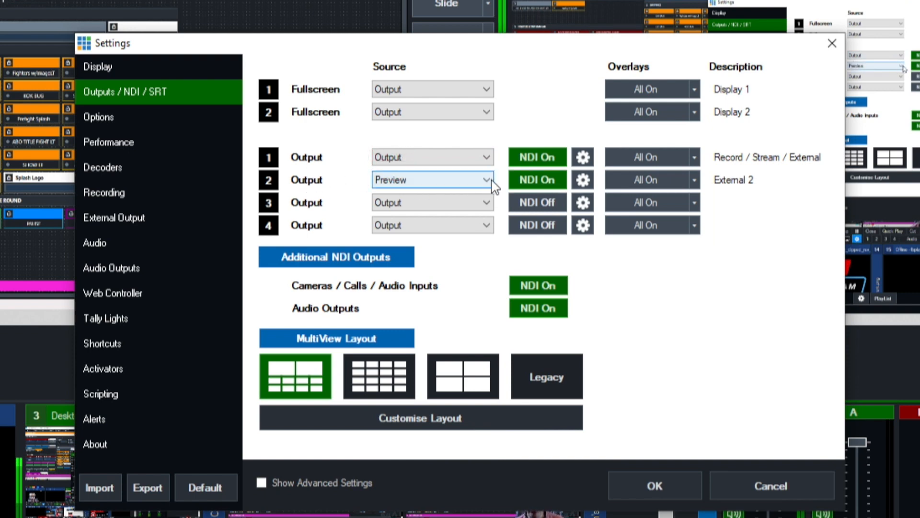
mouse_move(300, 169)
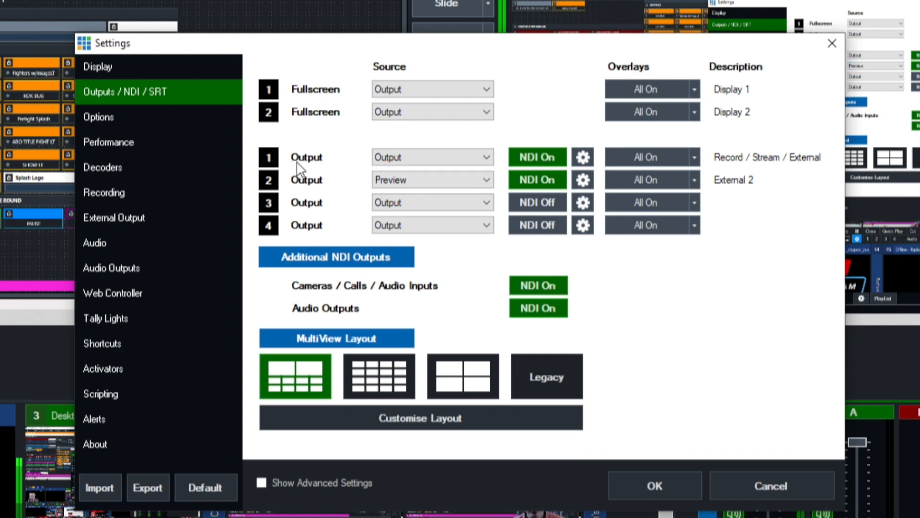
mouse_move(432, 156)
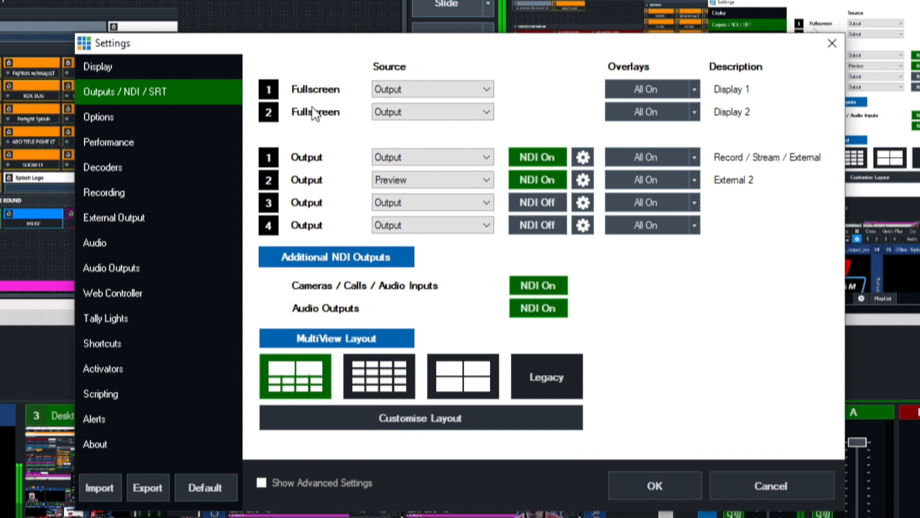
Set Fullscreen 2's source to MultiView instead of Output
click(432, 88)
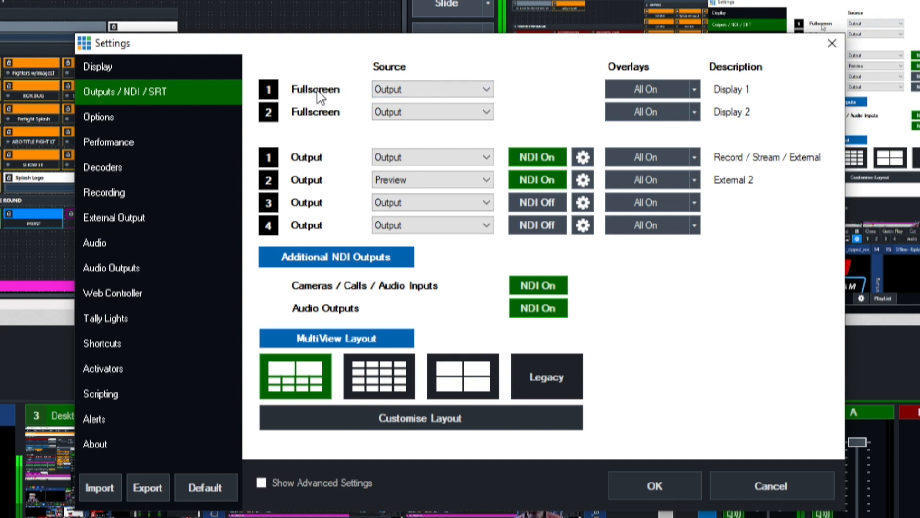
mouse_move(558, 111)
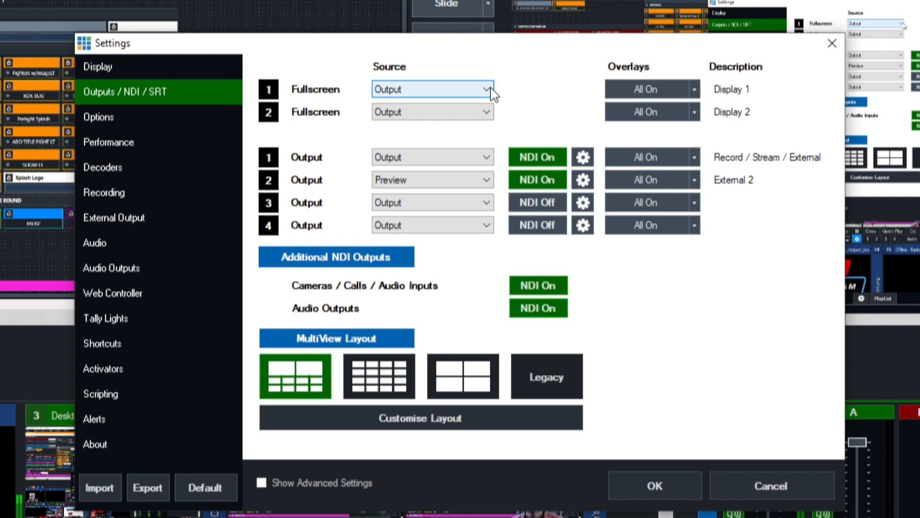
mouse_move(235, 145)
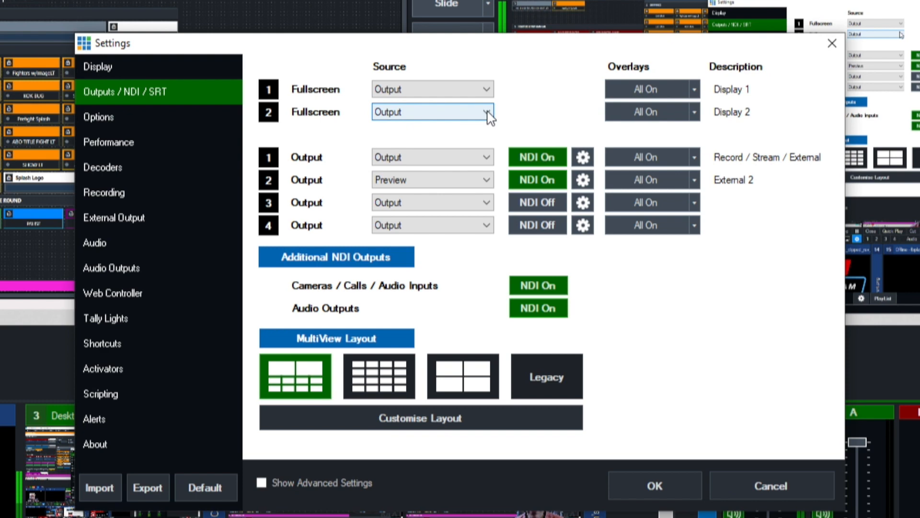
click(488, 111)
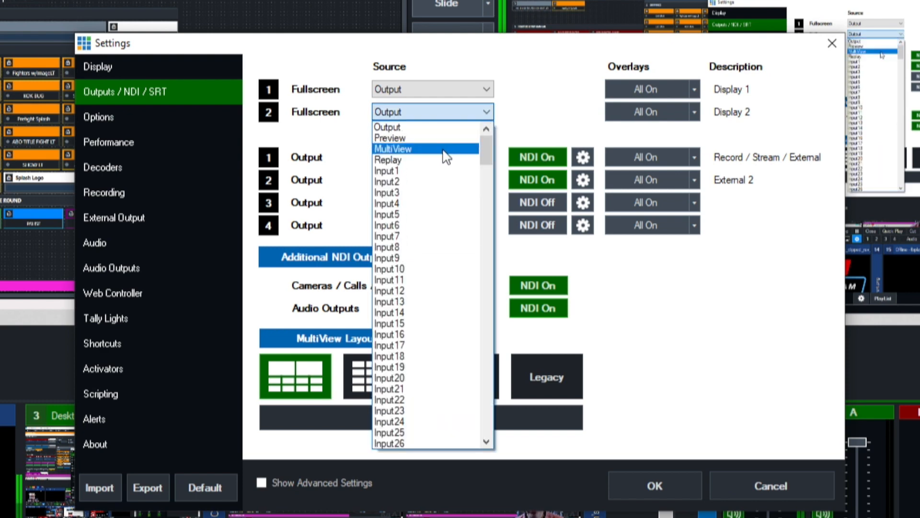
click(392, 149)
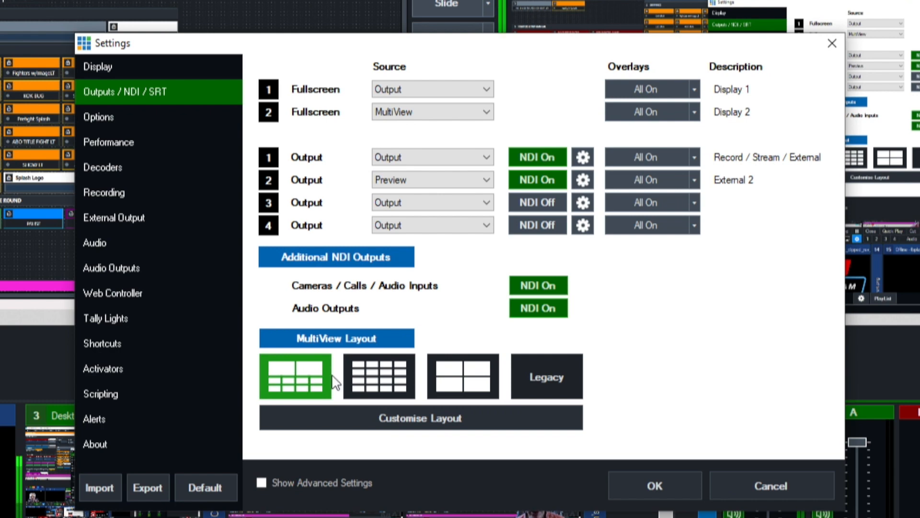
mouse_move(524, 379)
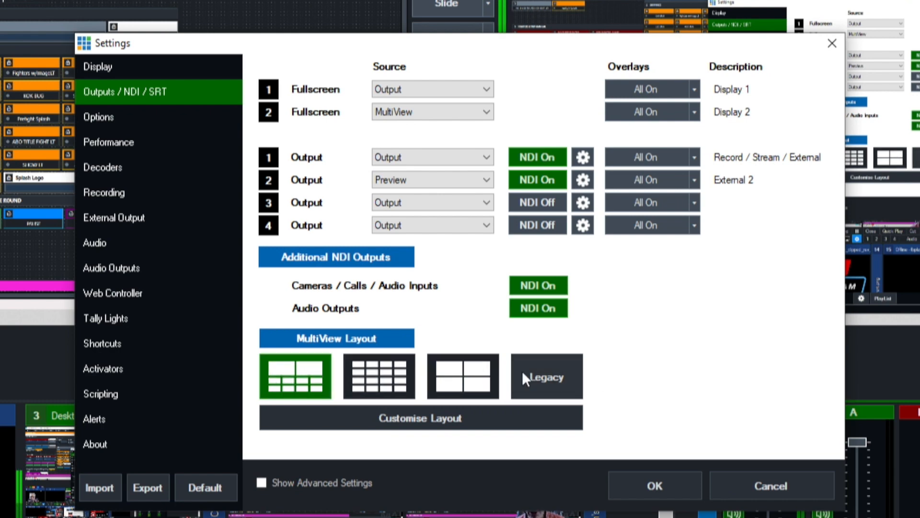
mouse_move(553, 398)
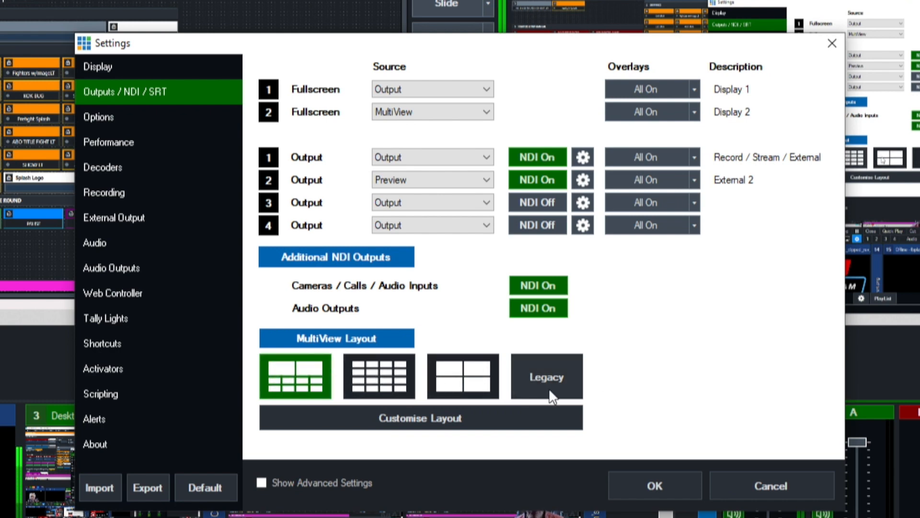
mouse_move(419, 417)
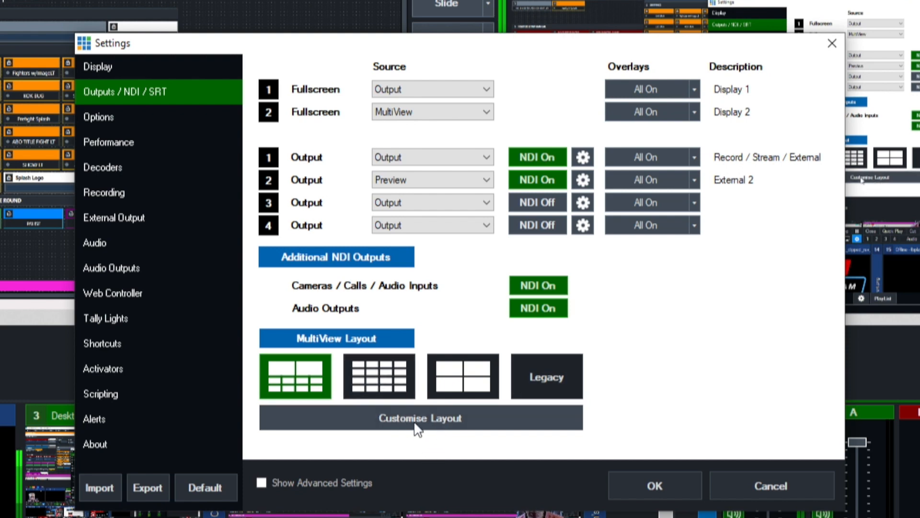
click(420, 417)
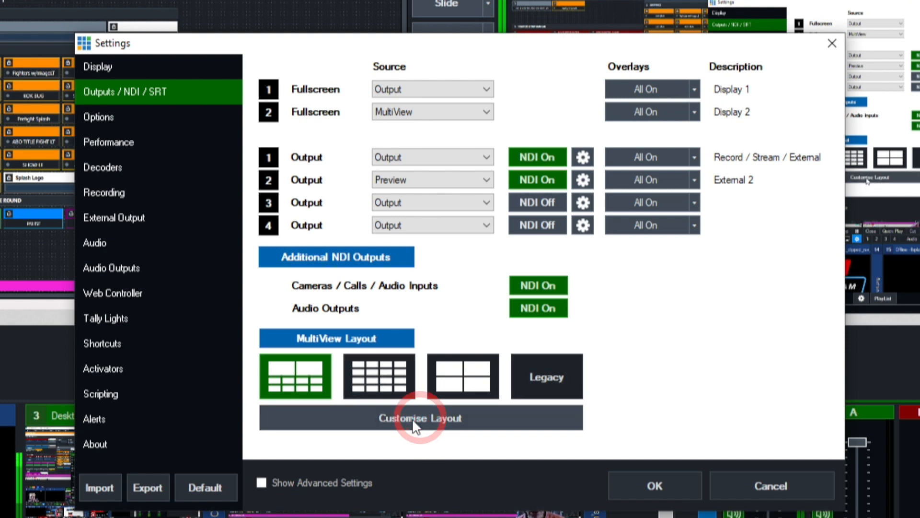
In Customise Layout, confirm Desktop Capture 1, Desktop Capture 2 OUTPUT and tiles 3-5
click(419, 417)
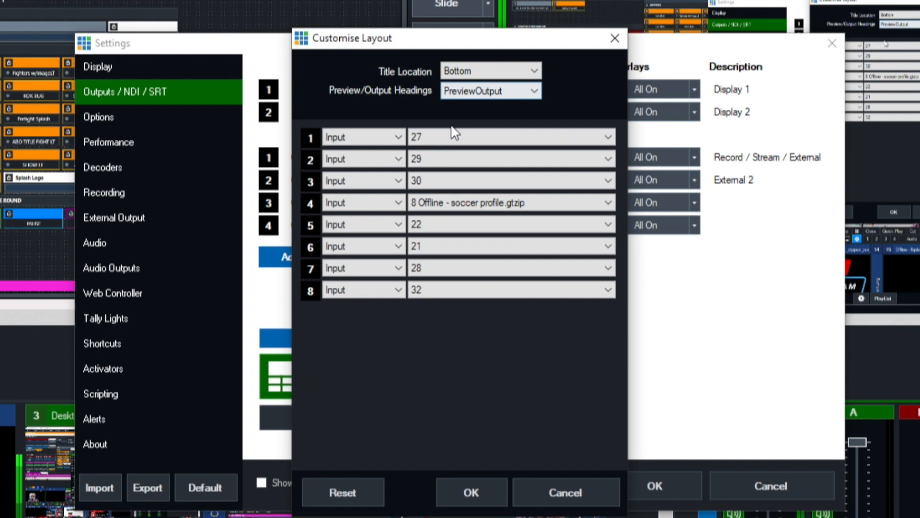
mouse_move(540, 327)
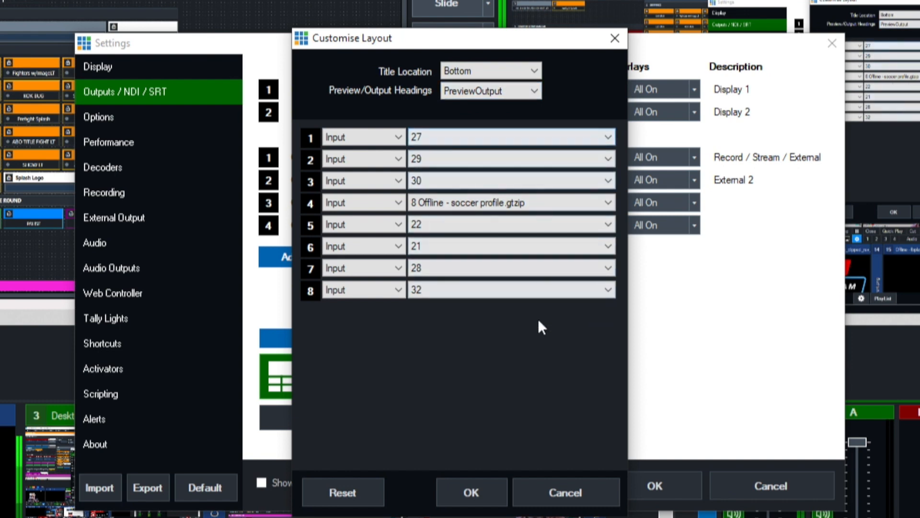
mouse_move(578, 293)
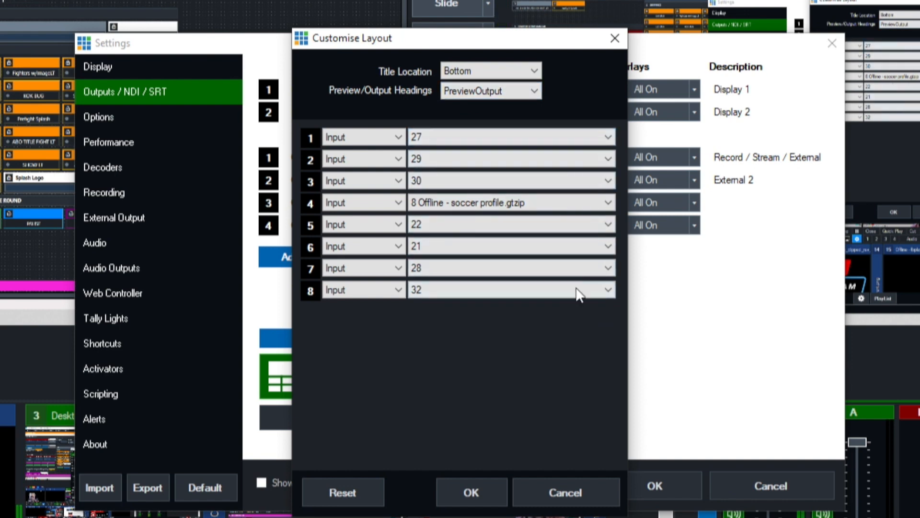
click(608, 137)
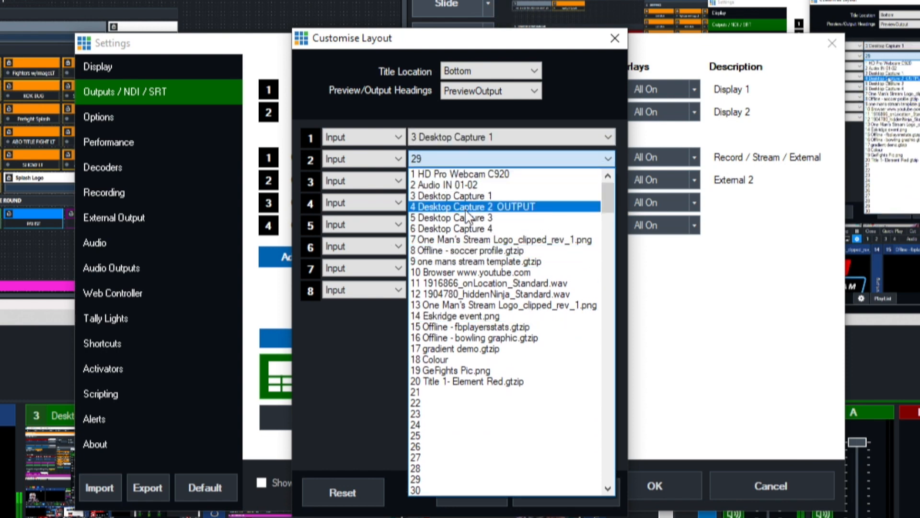
click(473, 207)
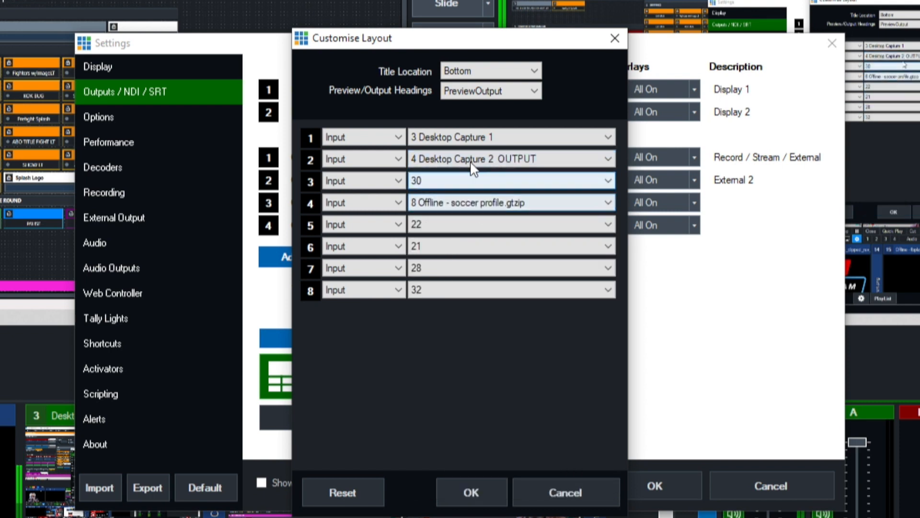
click(608, 181)
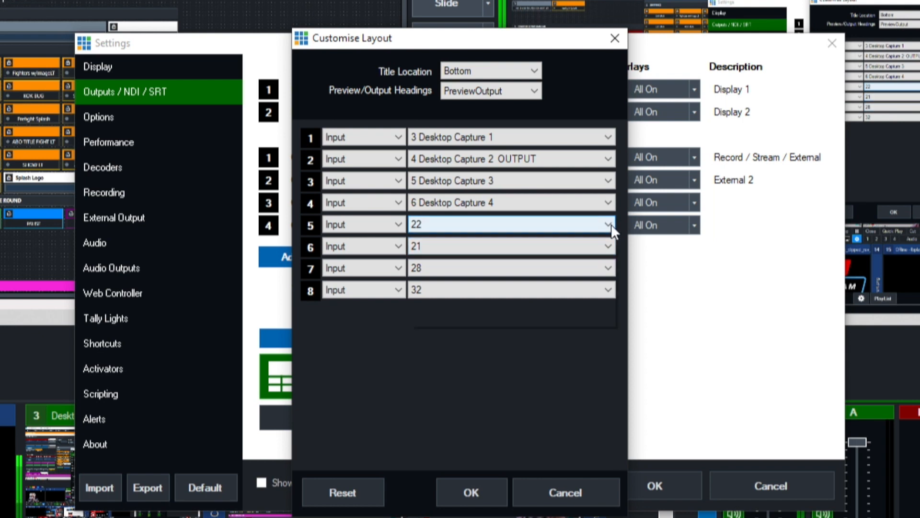
click(608, 225)
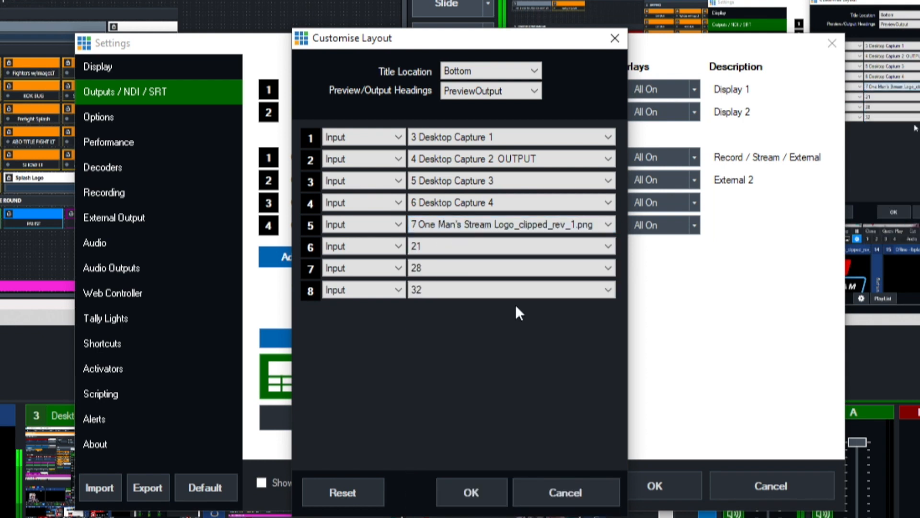
Put 10 Browser in slot 6 and 1 HD Pro Webcam C920 in slot 7
click(607, 247)
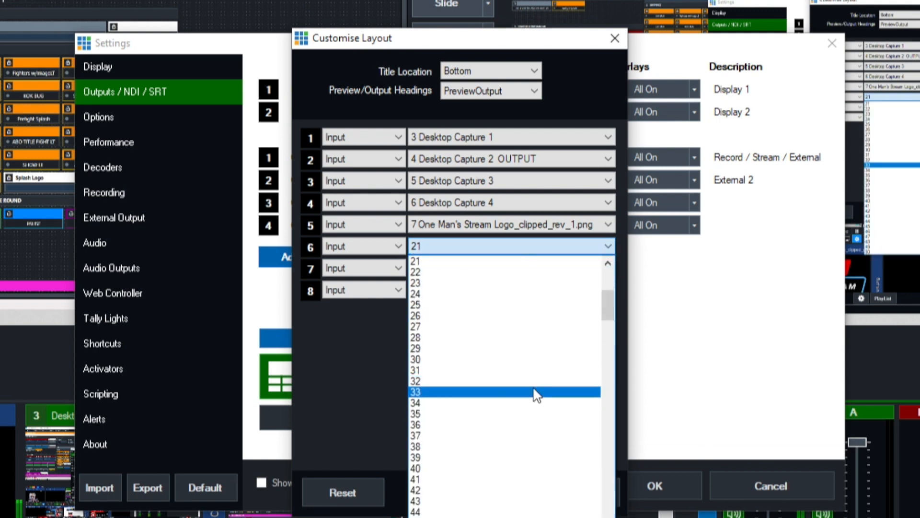
scroll(up, 3)
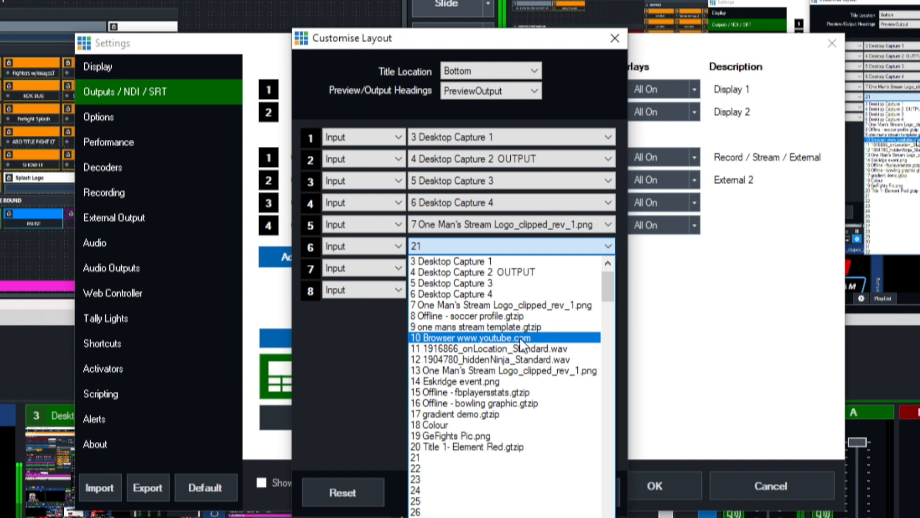
click(470, 336)
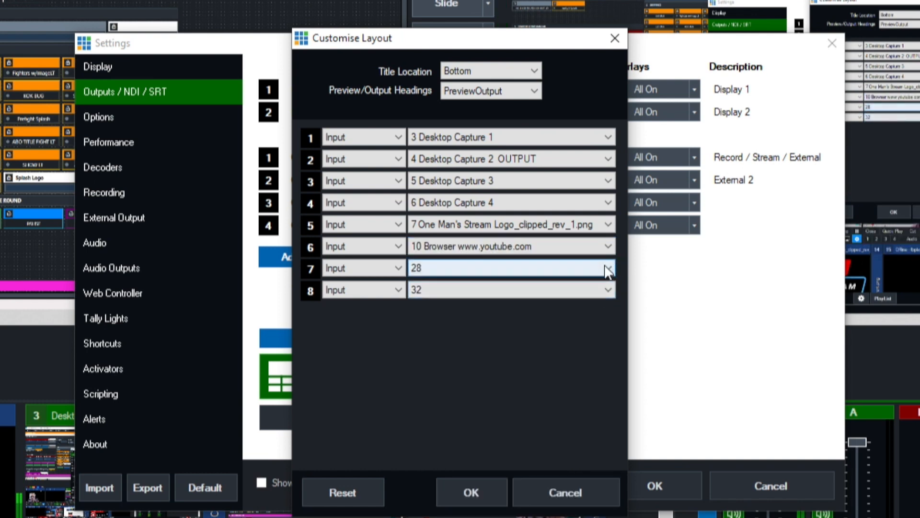
click(607, 268)
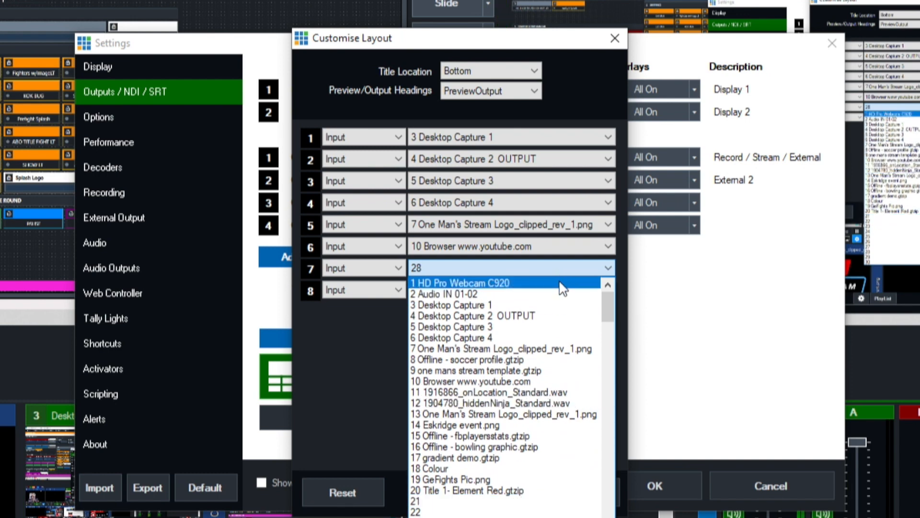
click(461, 282)
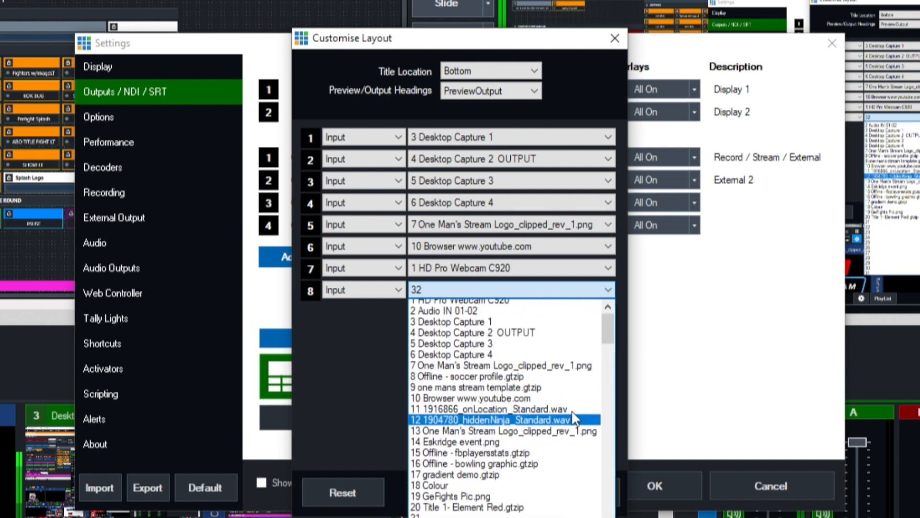
scroll(up, 3)
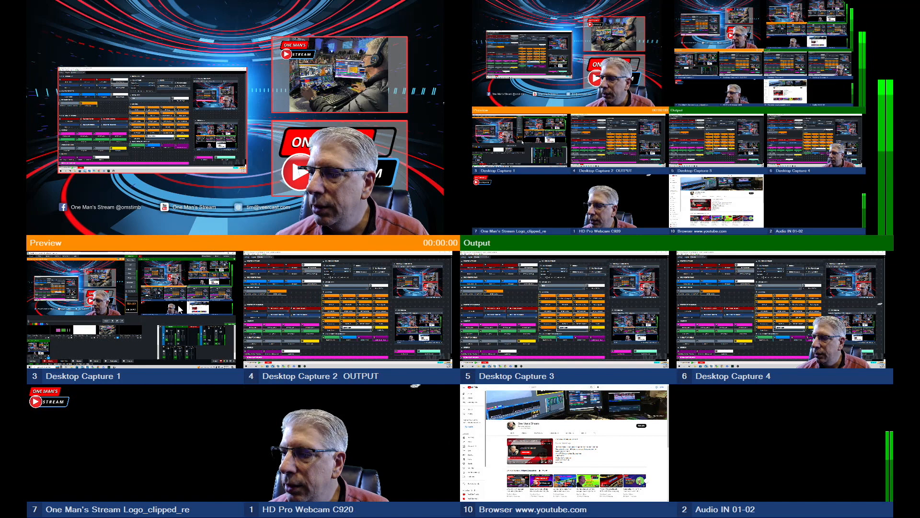
mouse_move(765, 301)
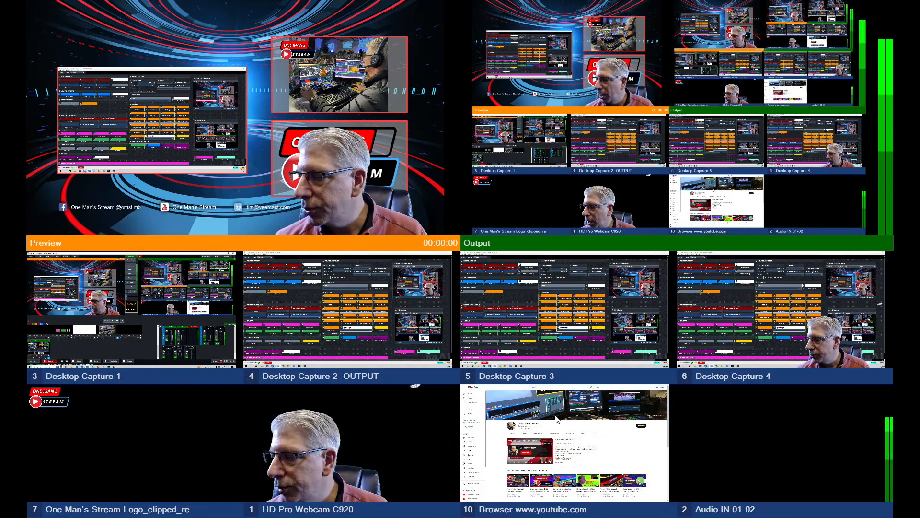
mouse_move(893, 470)
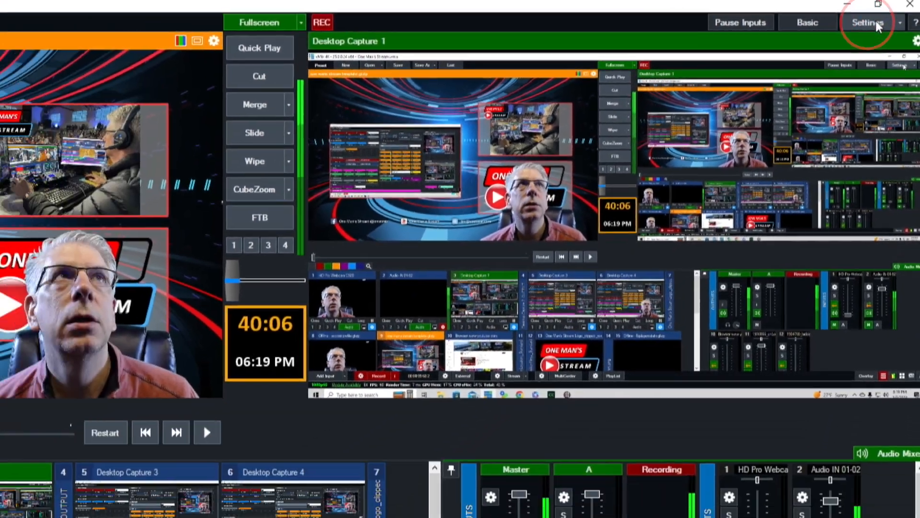
Review Display and Outputs / NDI / SRT settings confirming Fullscreen 2 is MultiView
click(874, 22)
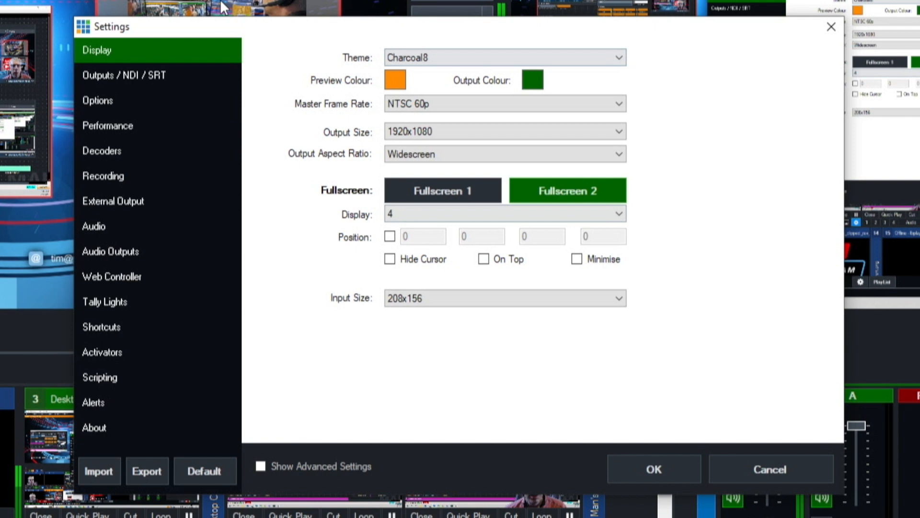
mouse_move(109, 83)
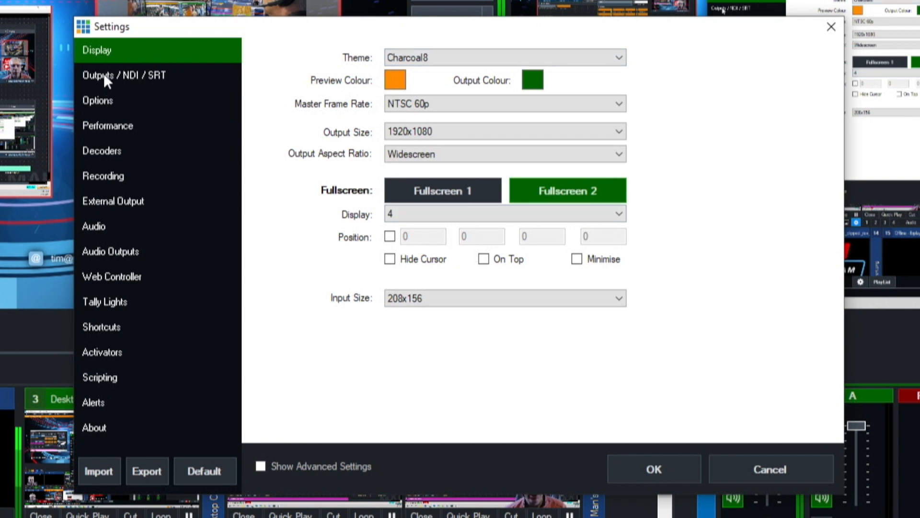
click(124, 75)
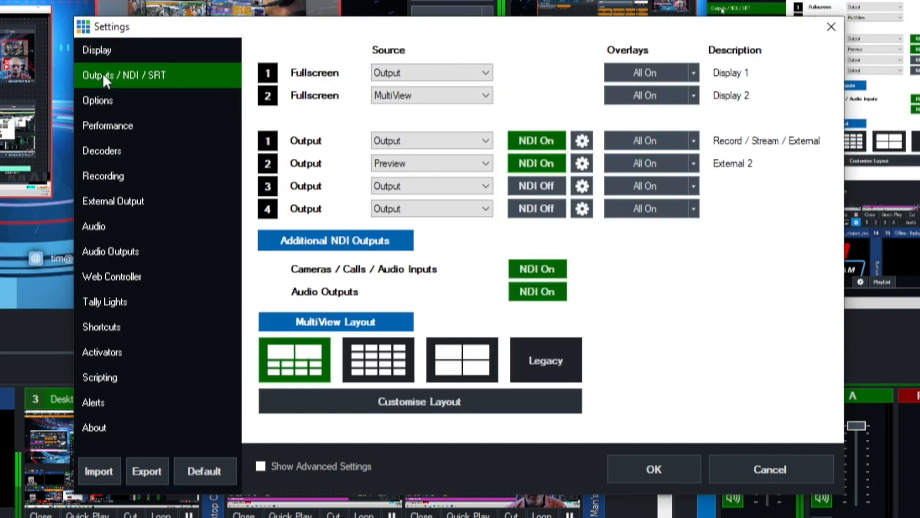
mouse_move(128, 87)
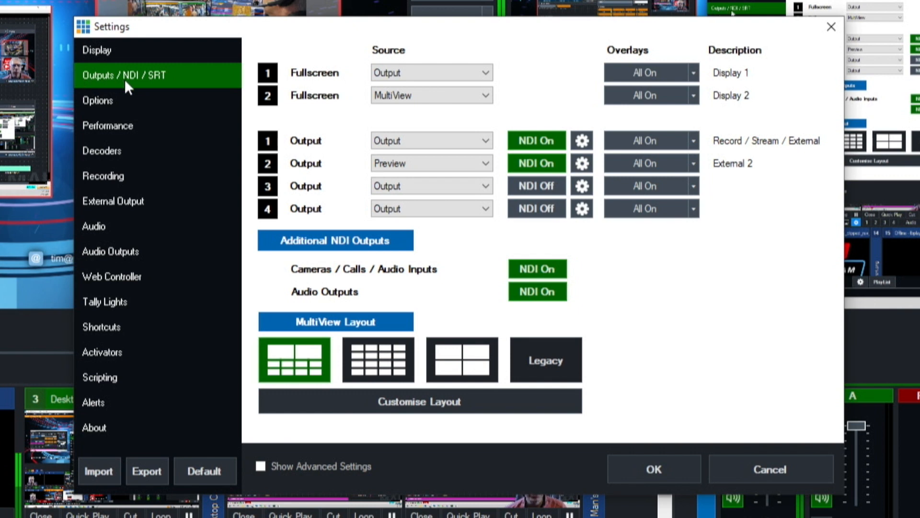
mouse_move(319, 72)
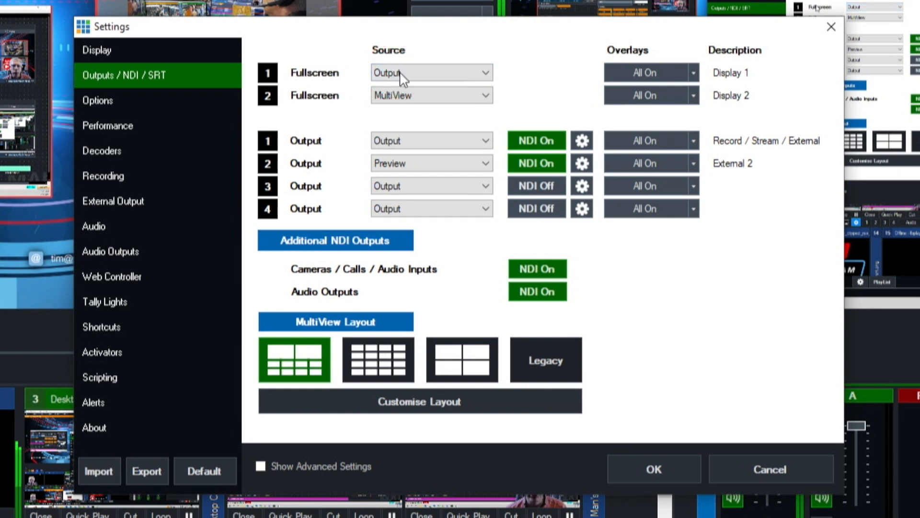
mouse_move(270, 106)
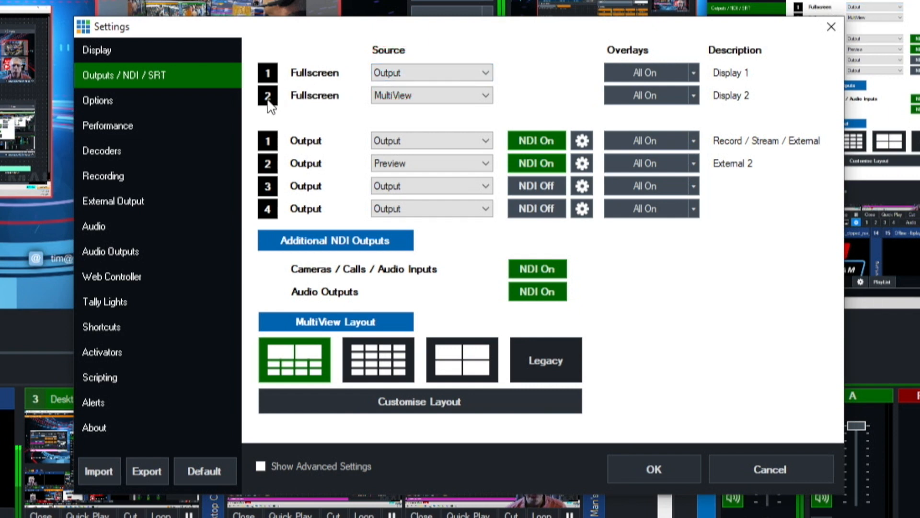
mouse_move(315, 102)
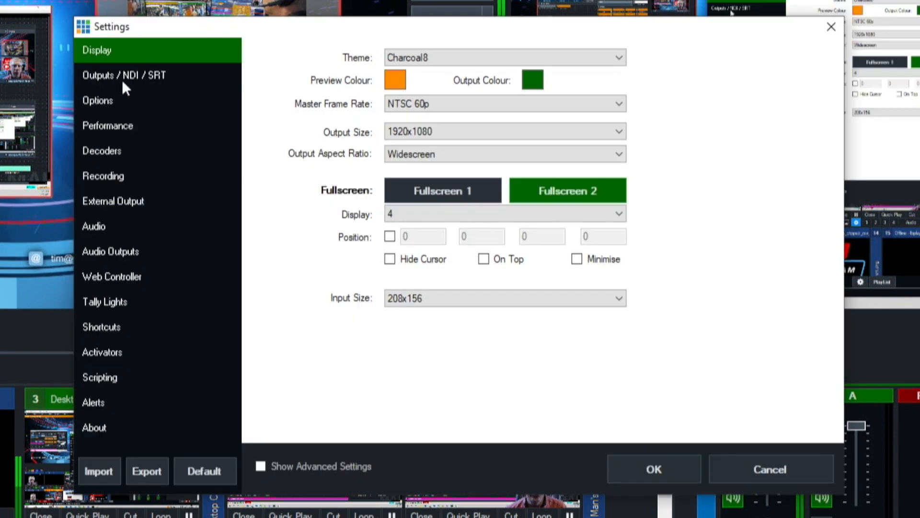
click(98, 101)
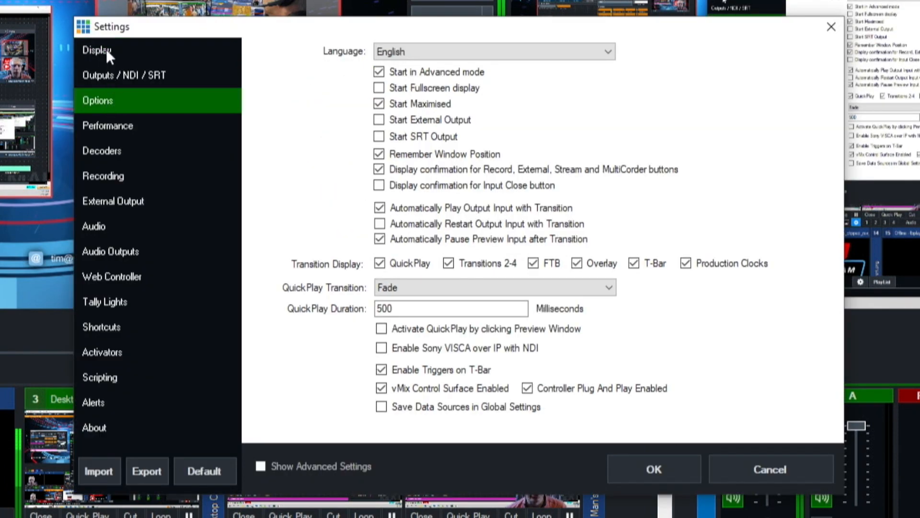
click(98, 49)
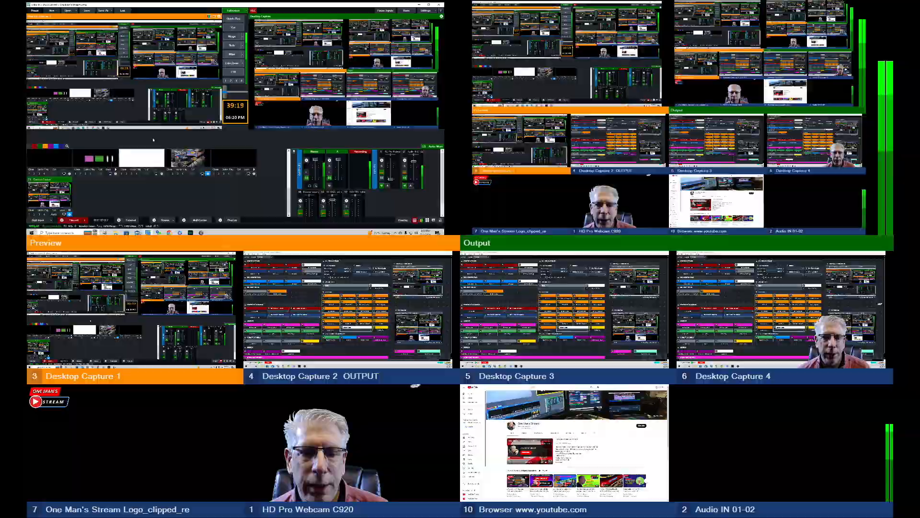
Reopen Settings on Outputs / NDI / SRT showing NDI on for Outputs 1 and 2
click(879, 23)
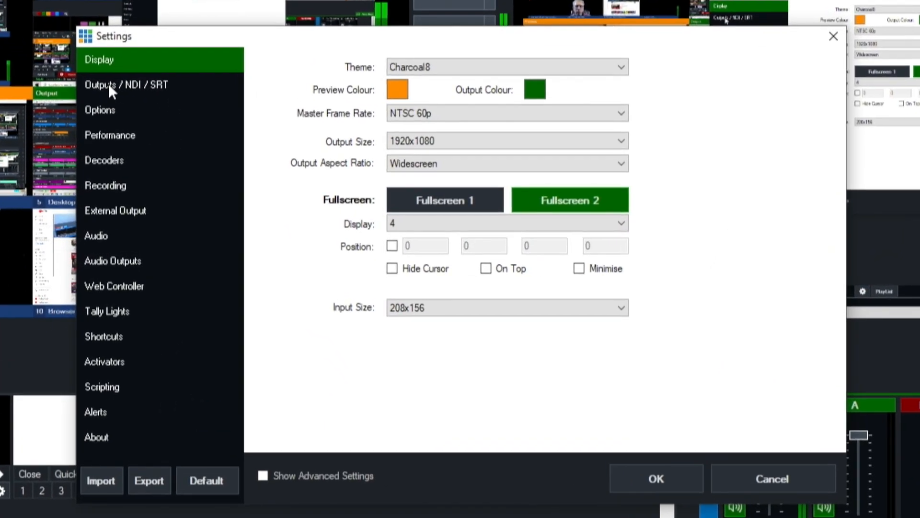
click(444, 200)
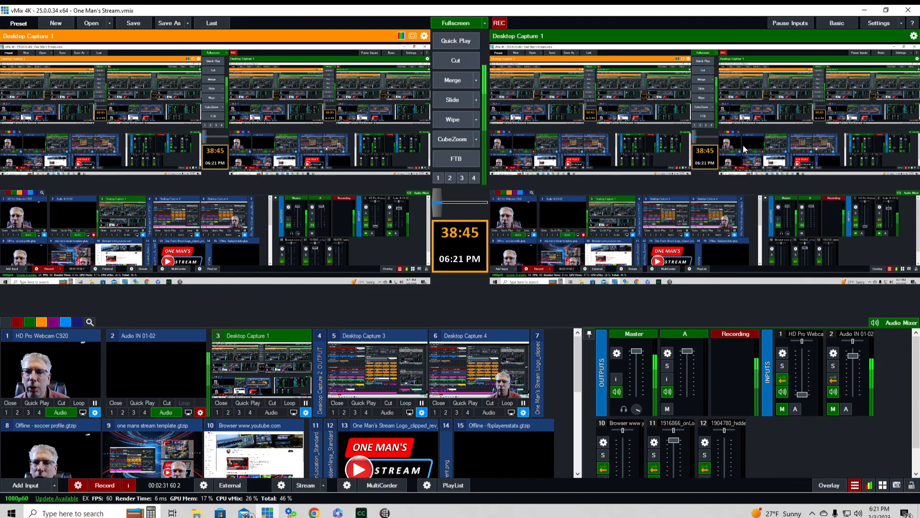
click(878, 23)
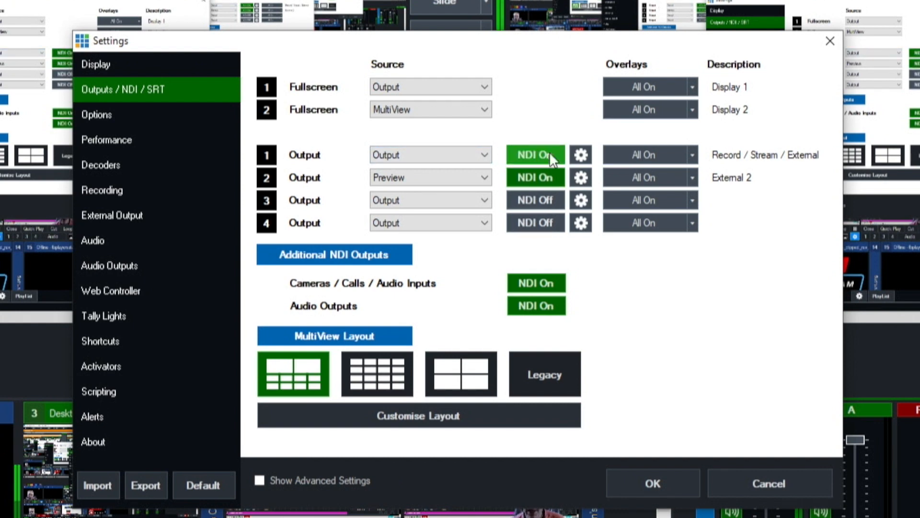
mouse_move(535, 177)
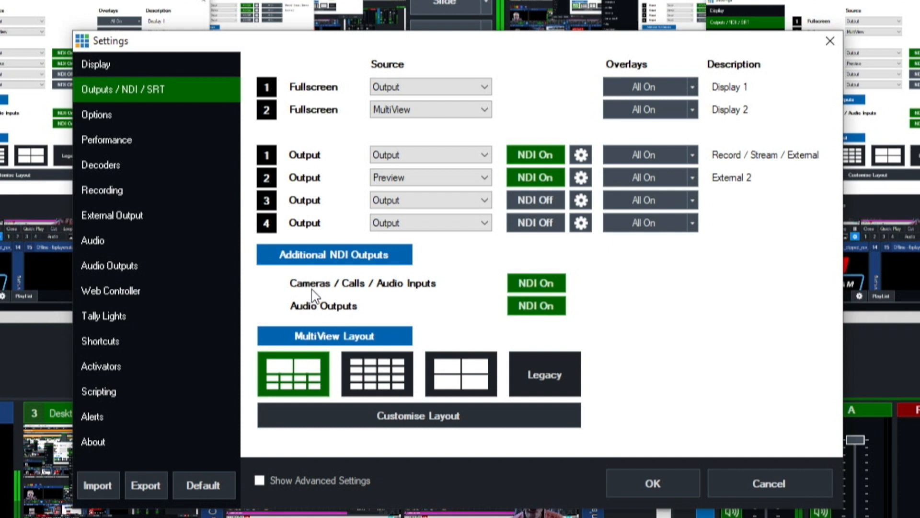
mouse_move(394, 293)
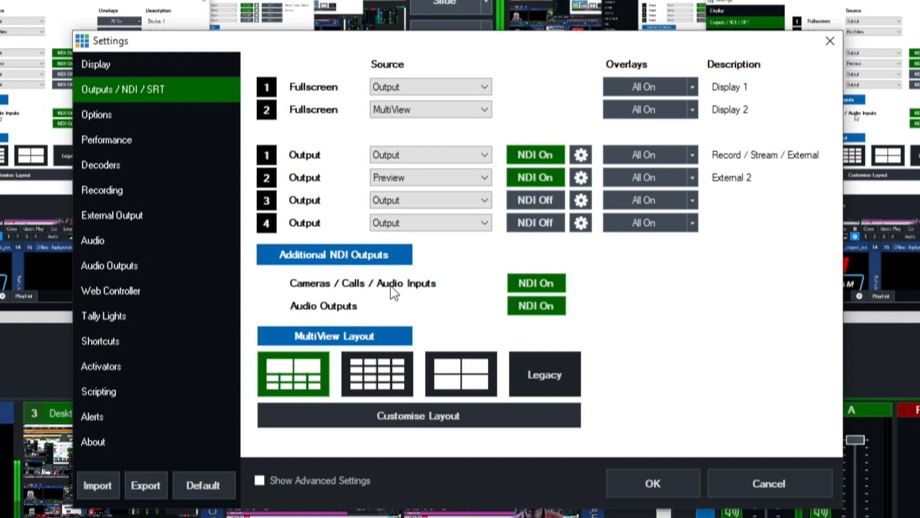
mouse_move(301, 316)
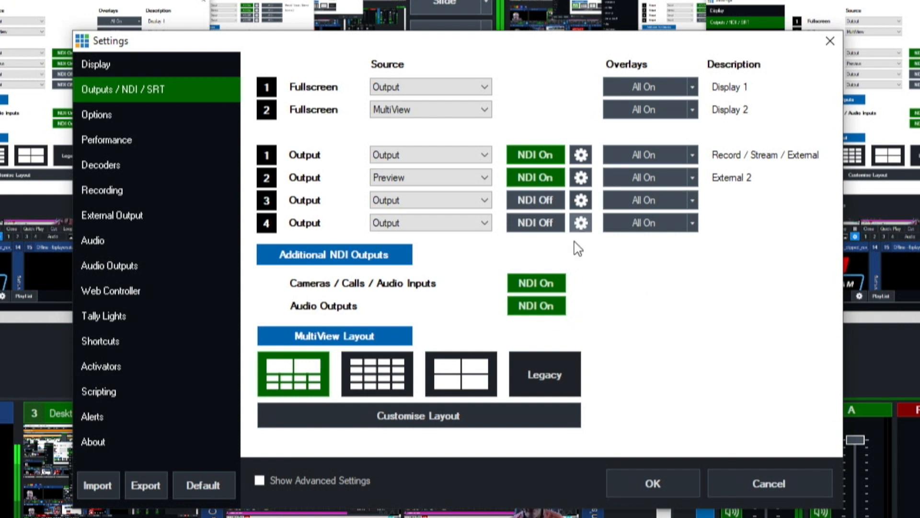
mouse_move(621, 276)
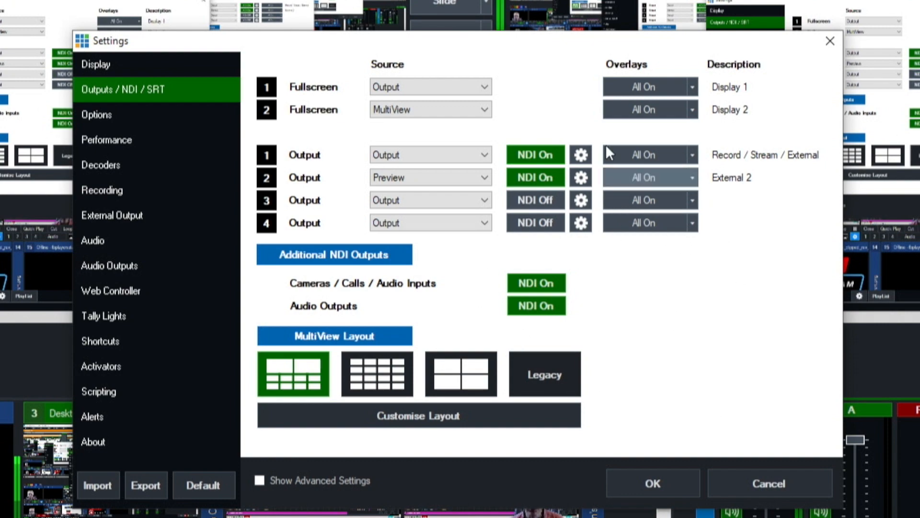
mouse_move(525, 255)
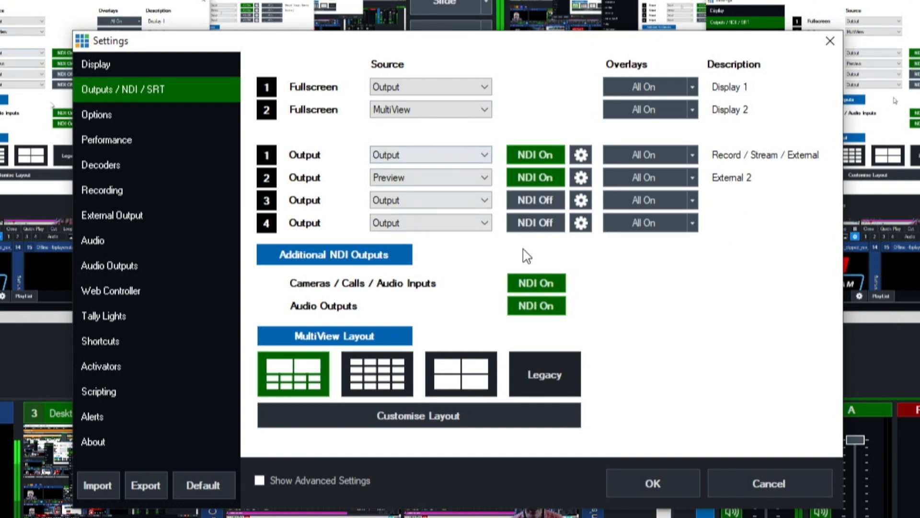